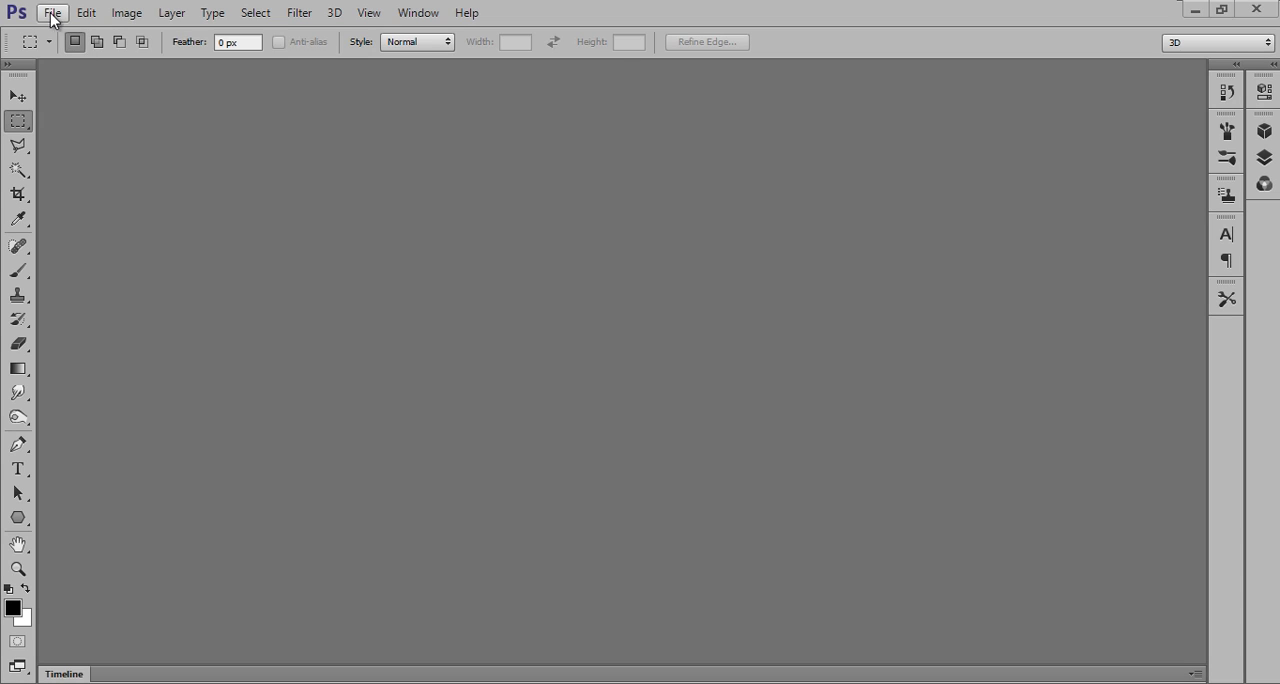
Step: Create a new blank 1366 by 768 pixel document at 72 ppi
{"action": "left_click", "coordinate": [62, 12]}
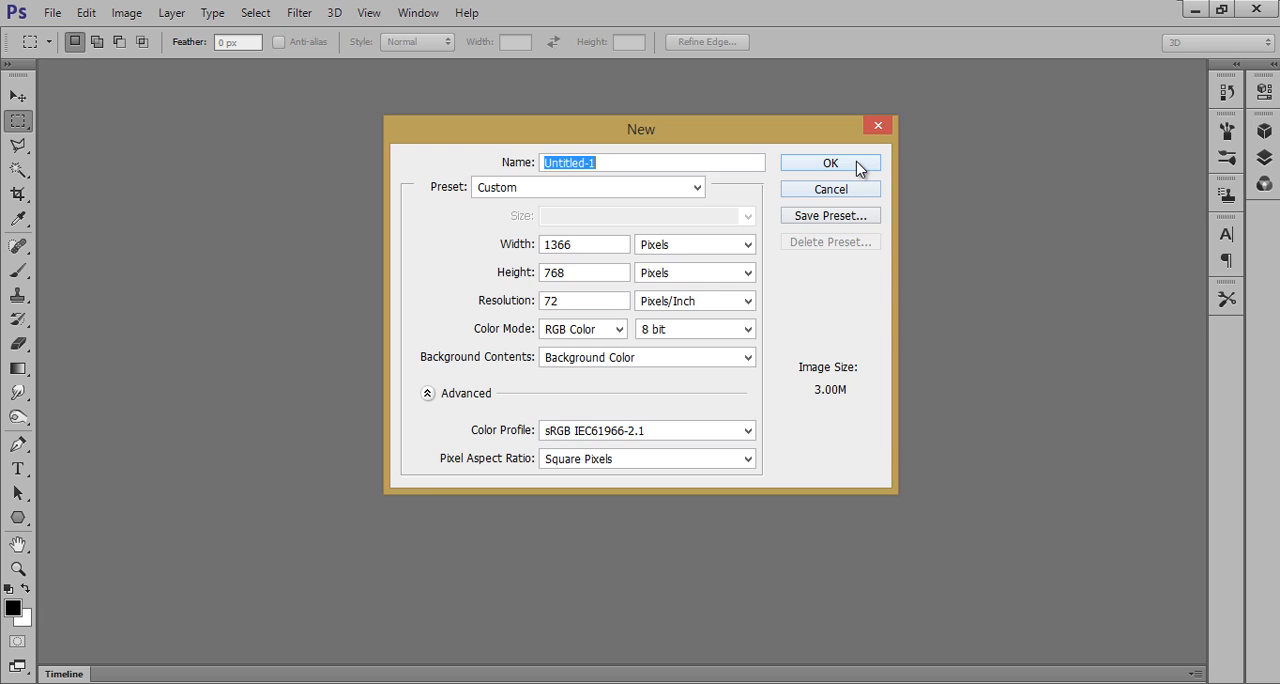
{"action": "left_click", "coordinate": [830, 164]}
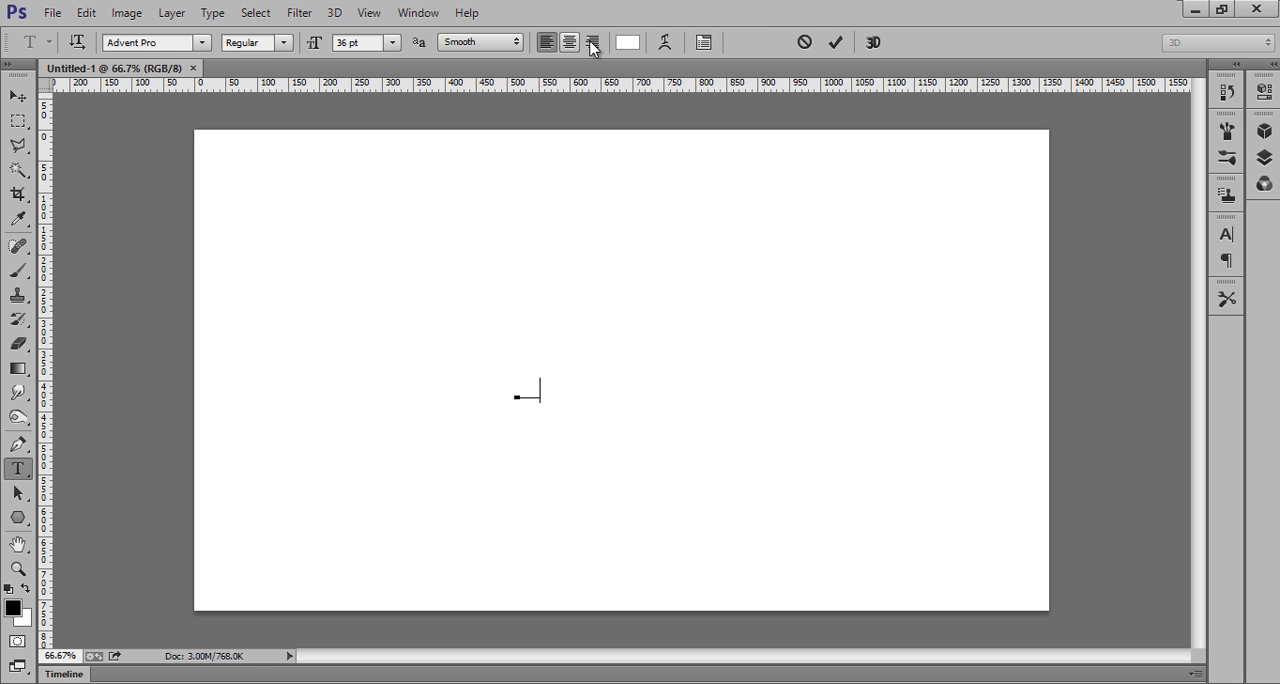
Step: Add large black 'AC' text with the letter spacing tightened to about -20
{"action": "left_click", "coordinate": [626, 42]}
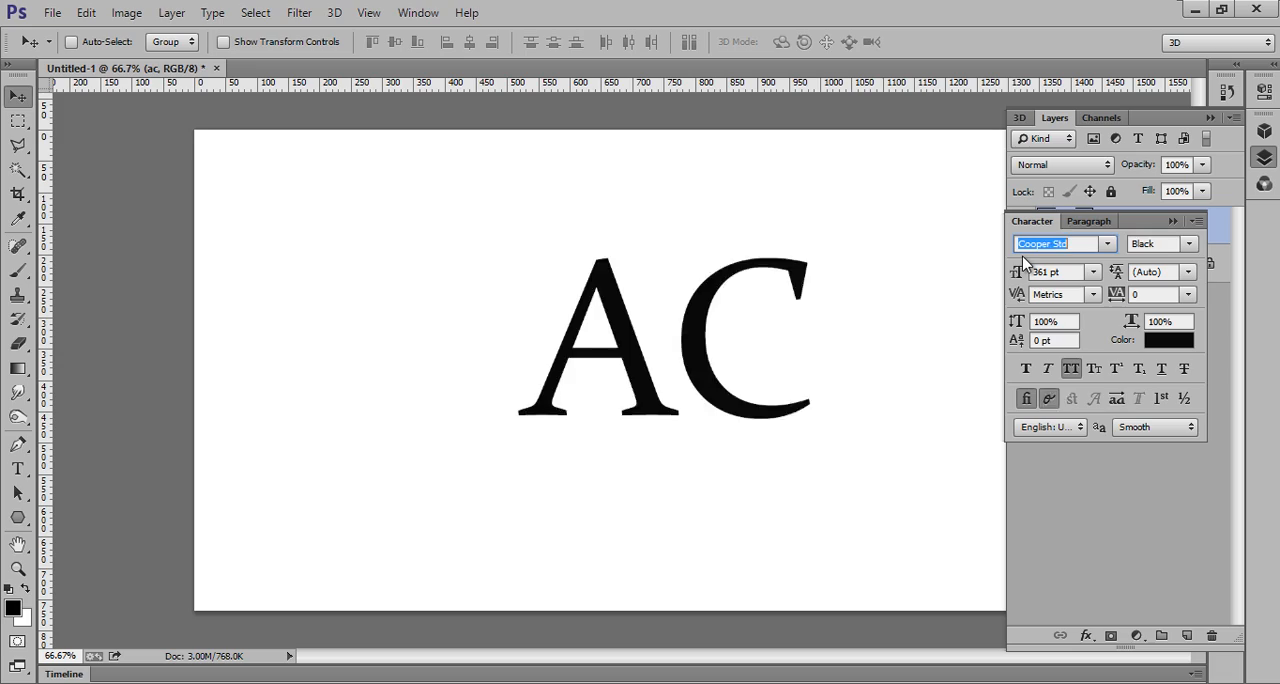
{"action": "type", "text": "Fixedsys"}
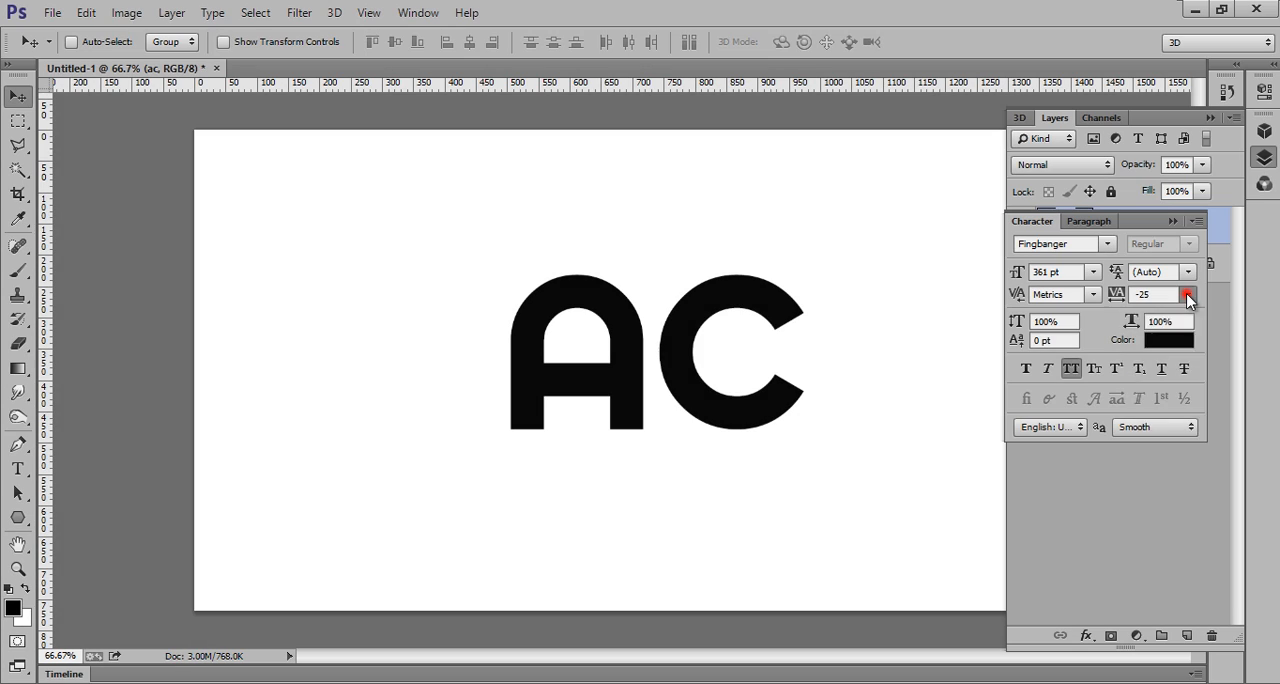
{"action": "left_click", "coordinate": [1188, 294]}
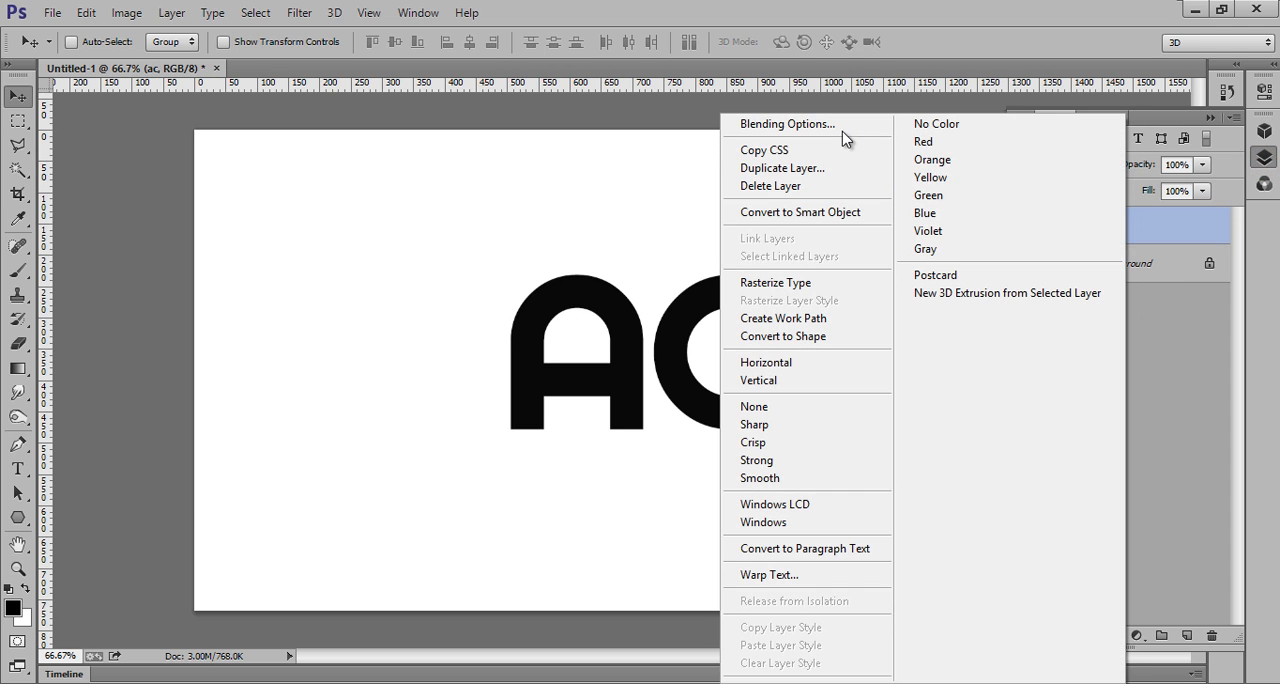
Step: Leave the layer style unchanged and select the ac text layer
{"action": "left_click", "coordinate": [782, 124]}
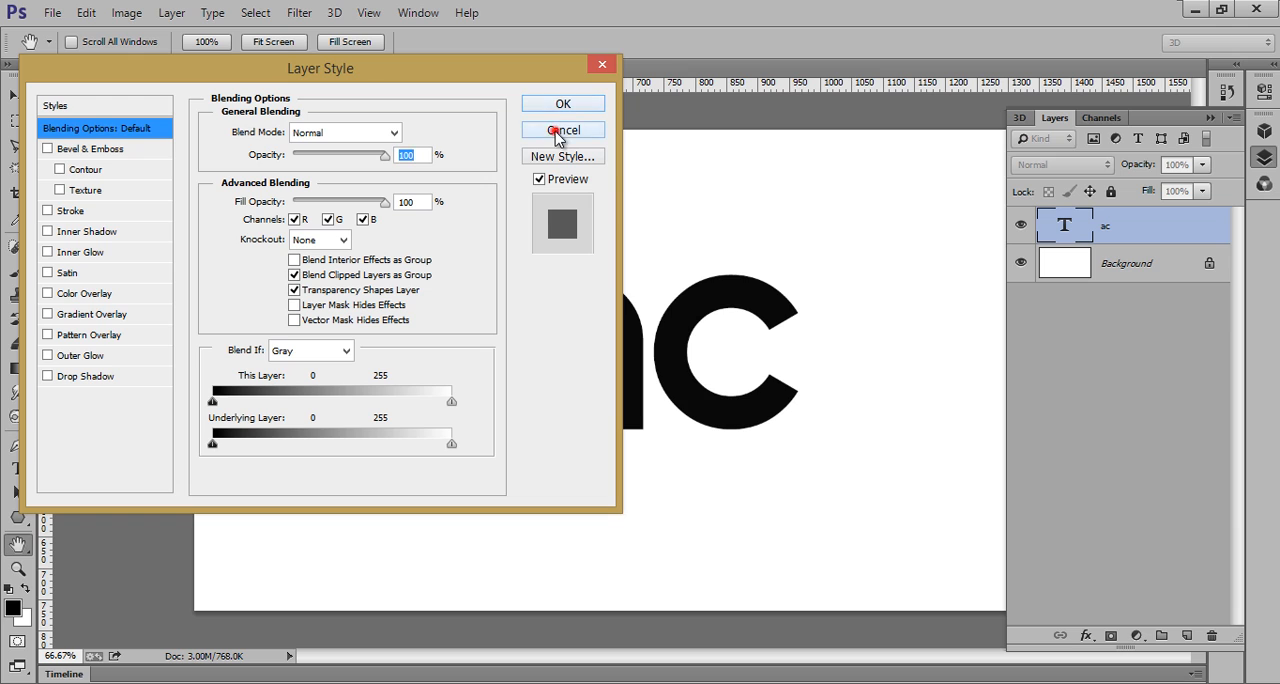
{"action": "left_click", "coordinate": [562, 130]}
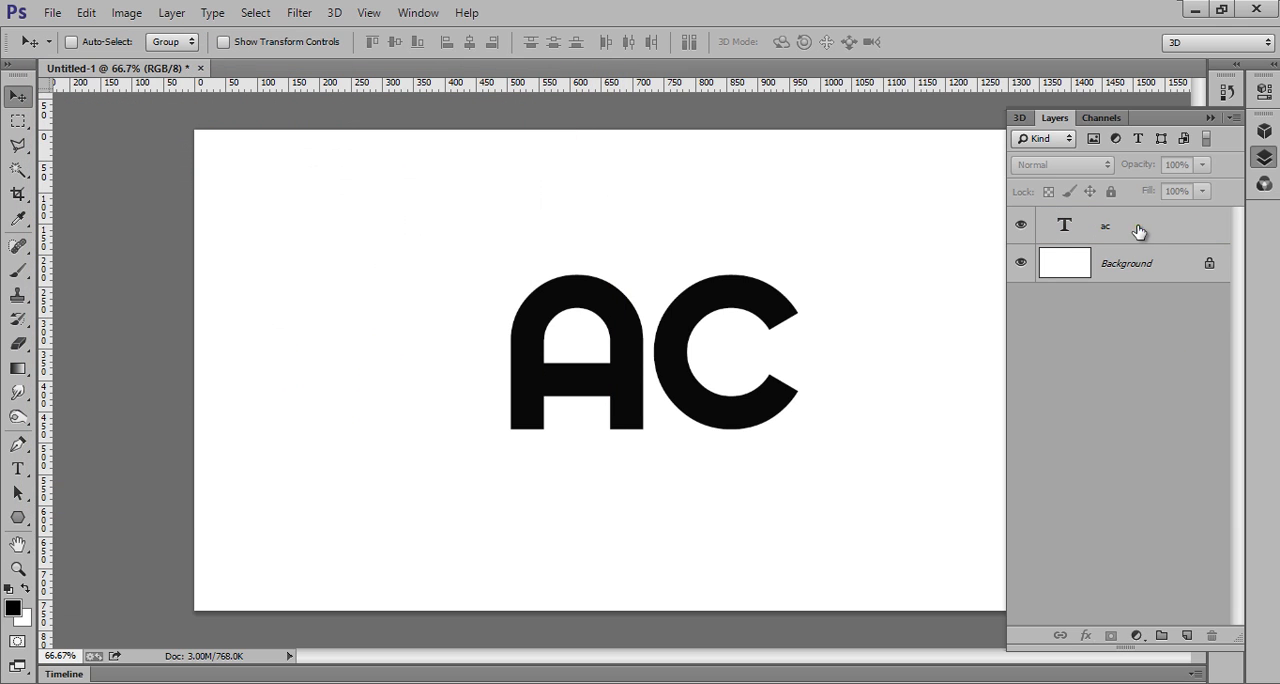
{"action": "left_click", "coordinate": [1138, 228]}
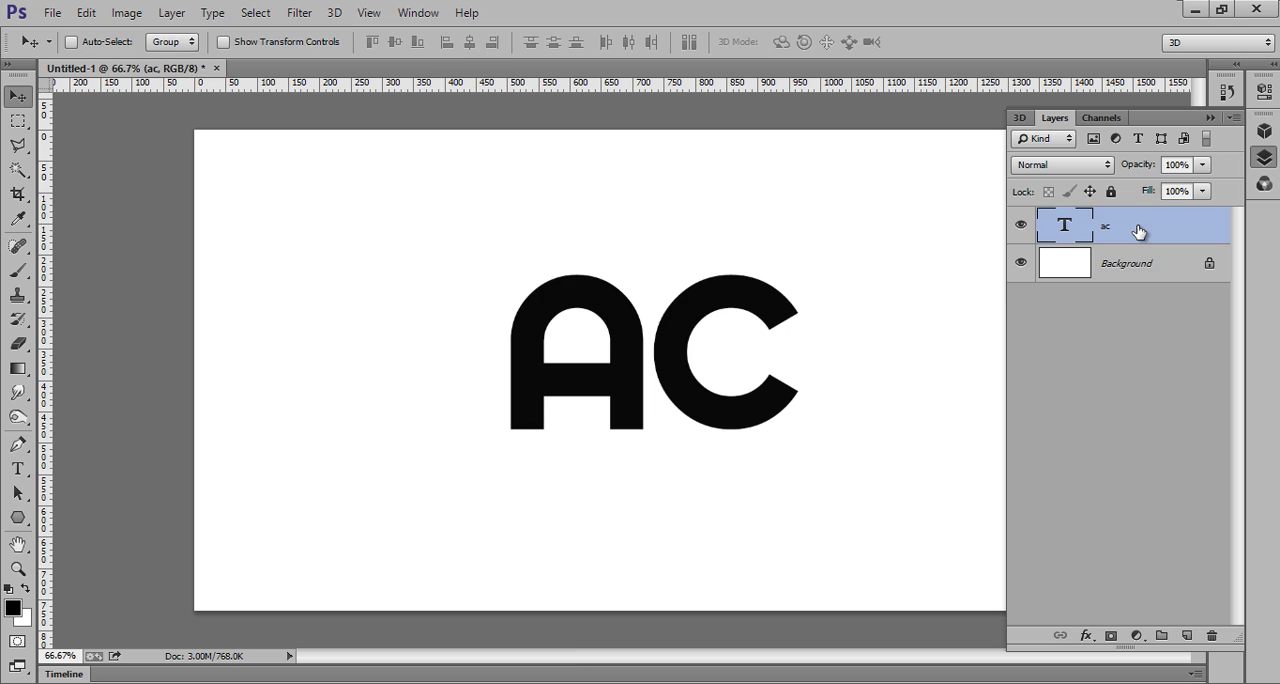
Step: Duplicate the ac layer with Ctrl+J and start extruding the copy into 3D
{"action": "key", "text": "Ctrl+J"}
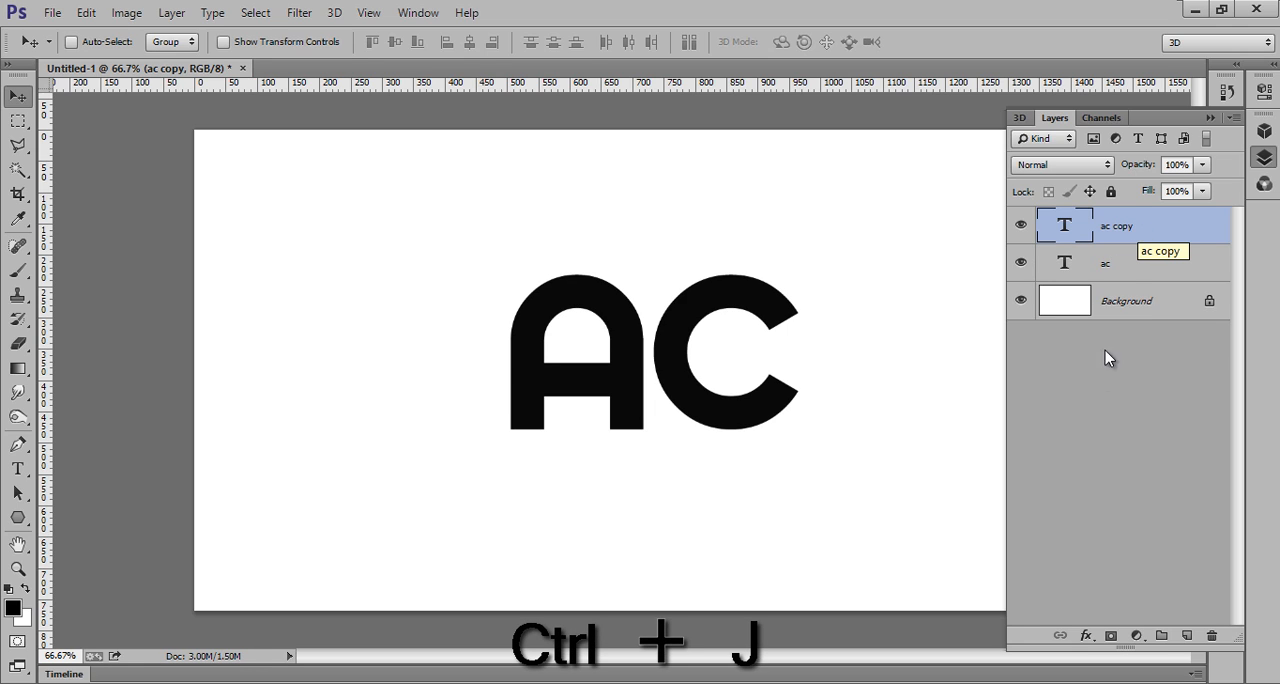
{"action": "right_click", "coordinate": [1146, 226]}
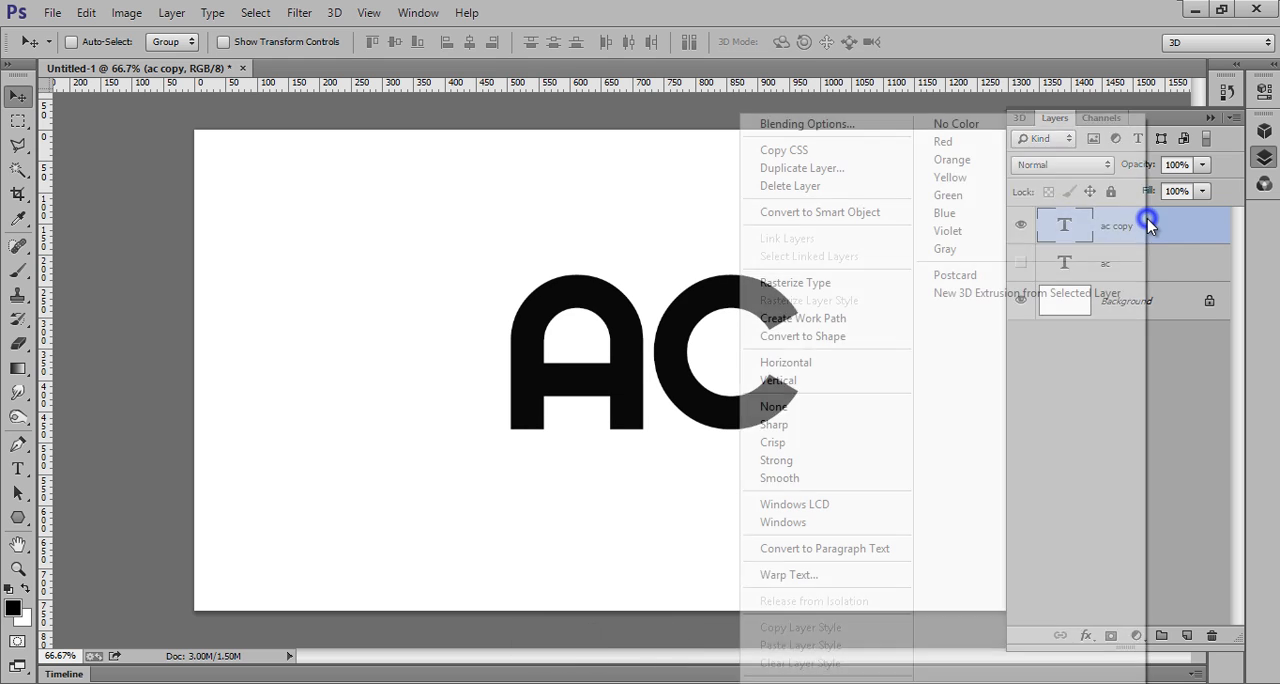
{"action": "mouse_move", "coordinate": [1004, 292]}
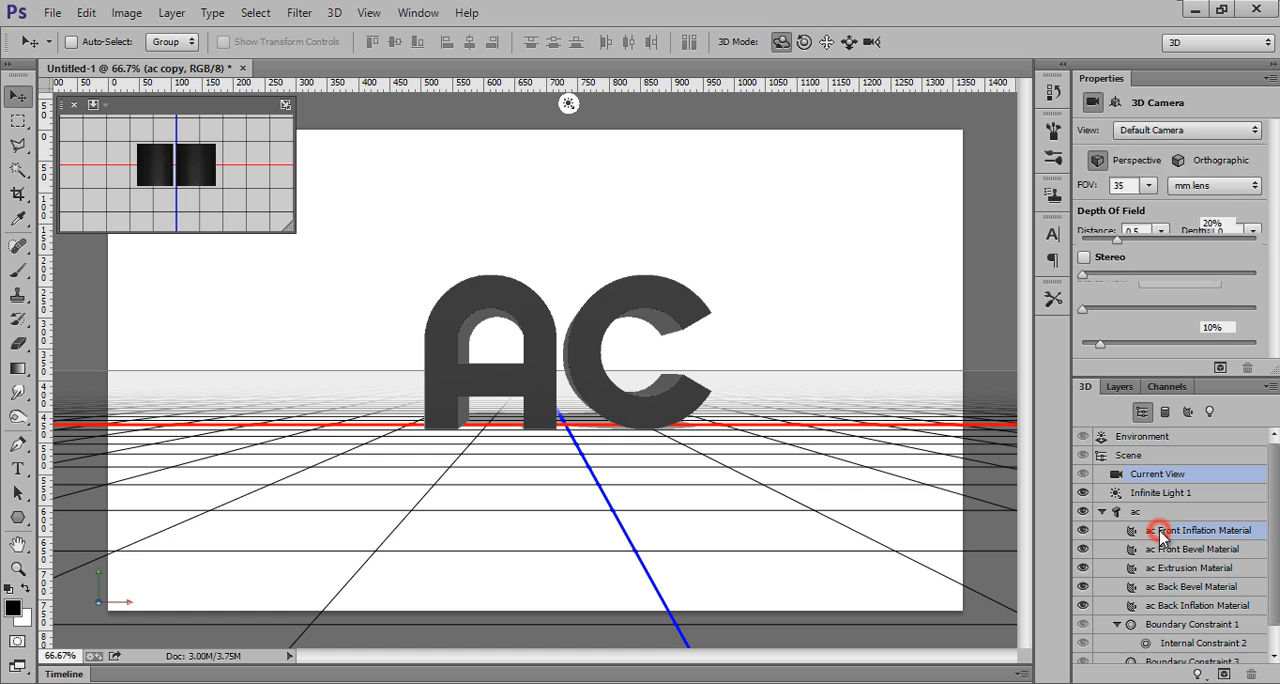
Step: Apply a pale gold material to all surfaces of the 3D AC letters
{"action": "left_click", "coordinate": [1164, 548]}
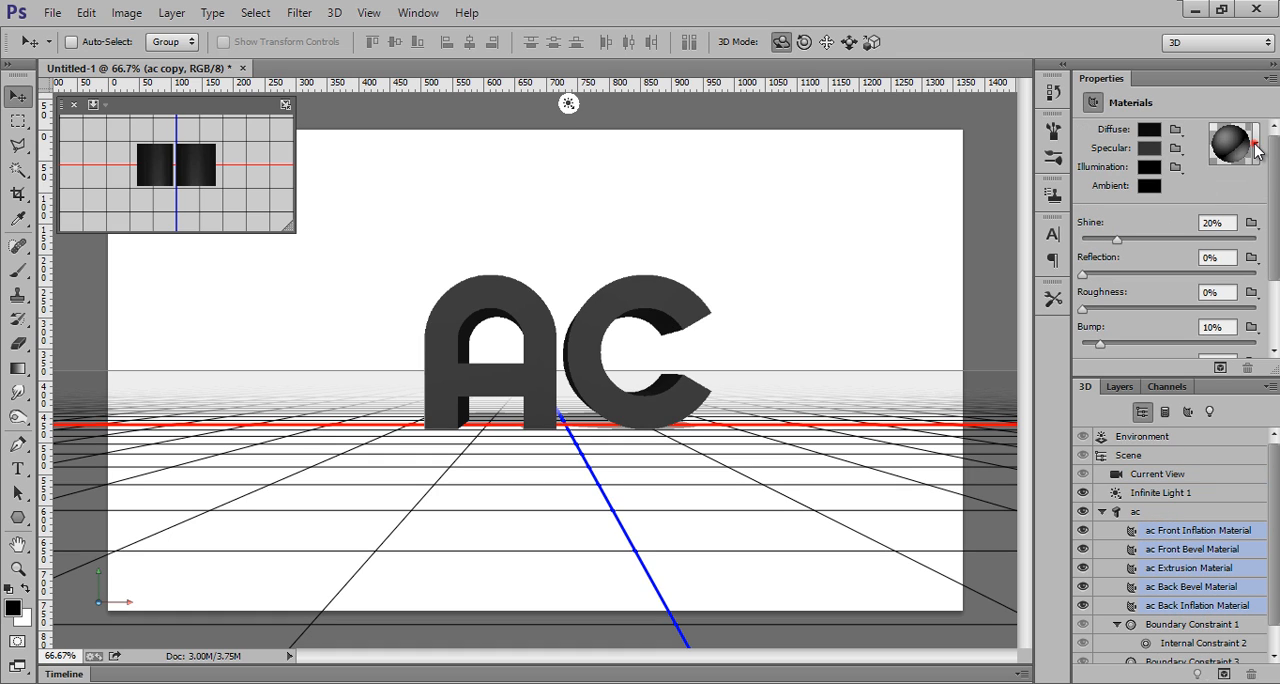
{"action": "left_click", "coordinate": [1256, 148]}
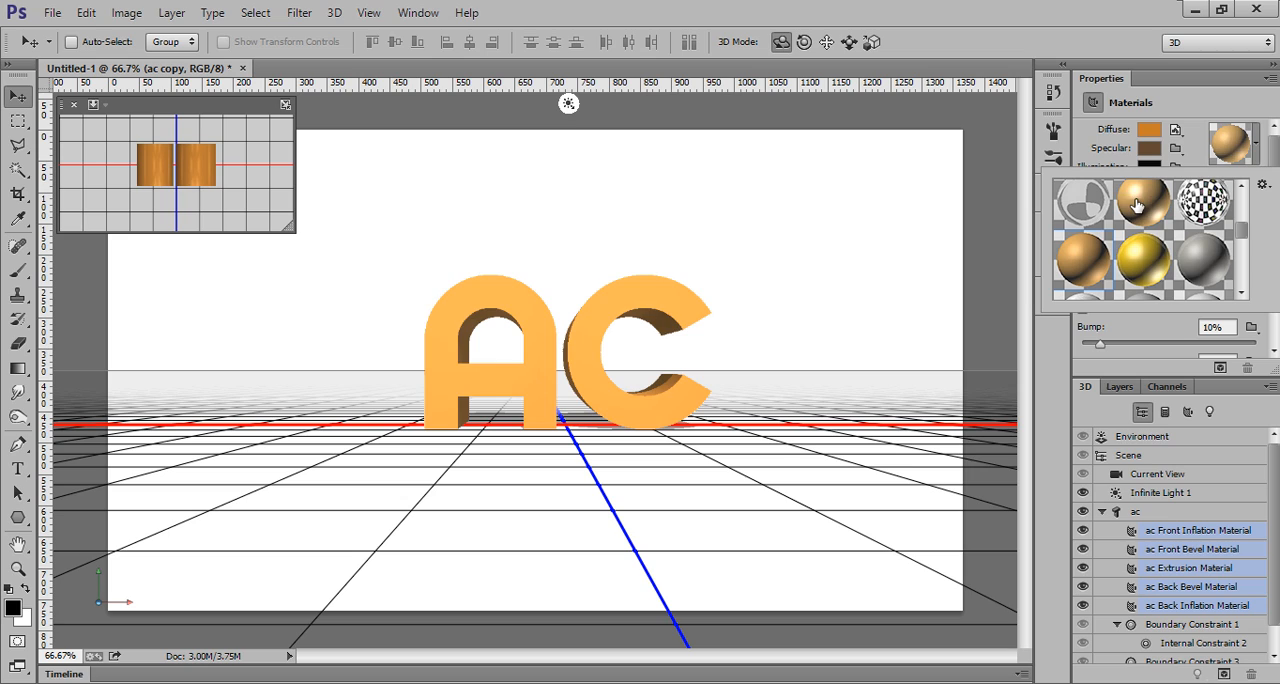
{"action": "left_click", "coordinate": [1084, 276]}
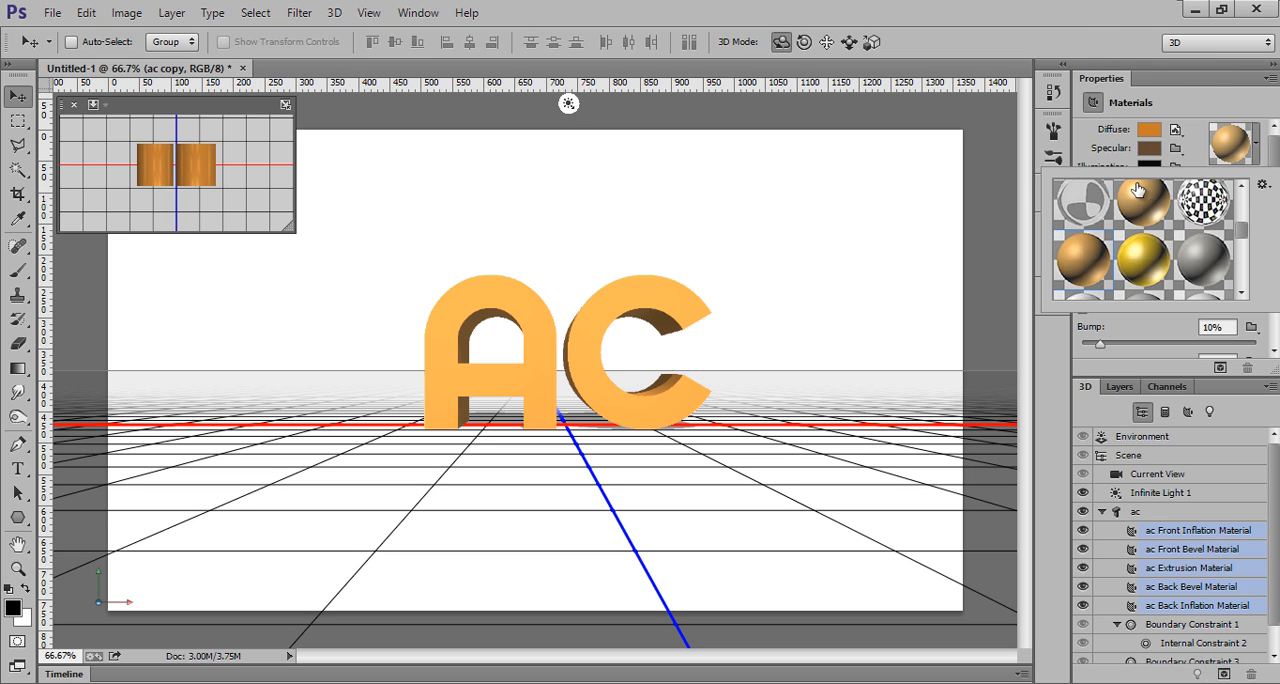
{"action": "left_click", "coordinate": [1142, 200]}
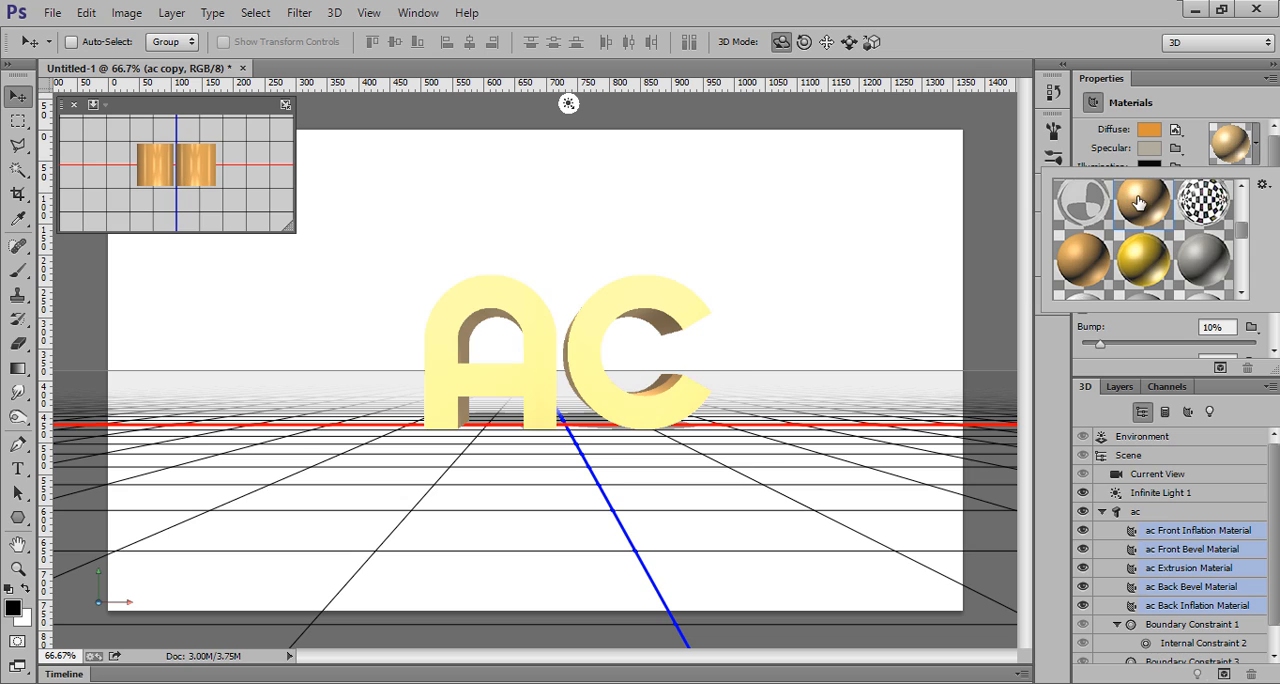
{"action": "left_click", "coordinate": [1140, 202]}
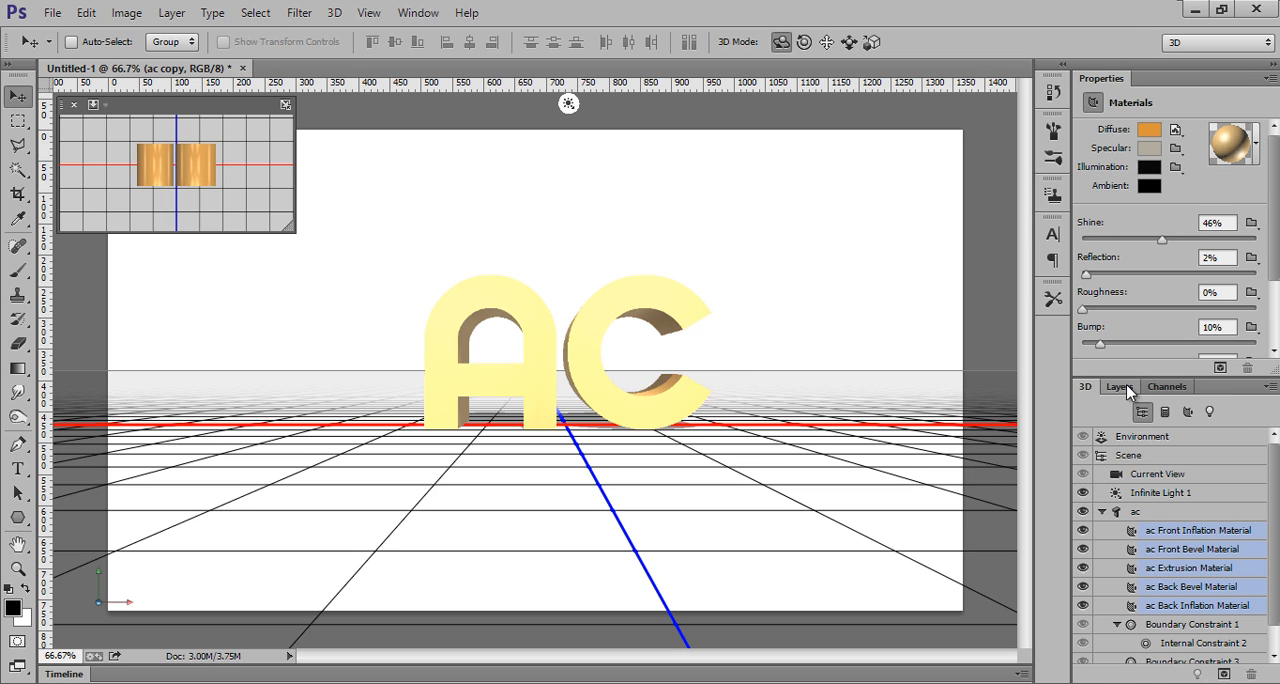
{"action": "left_click", "coordinate": [1118, 386]}
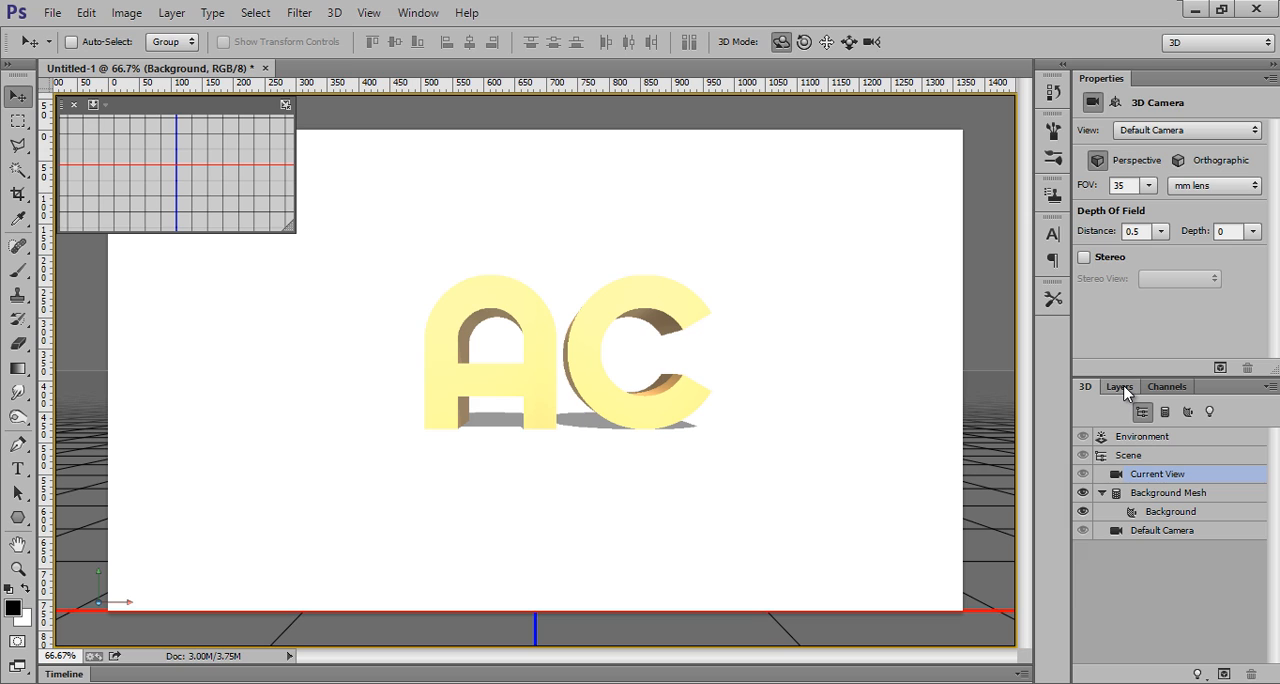
Step: Merge the ac copy 3D layer into the background 3D scene with Ctrl+E
{"action": "left_click", "coordinate": [1118, 386]}
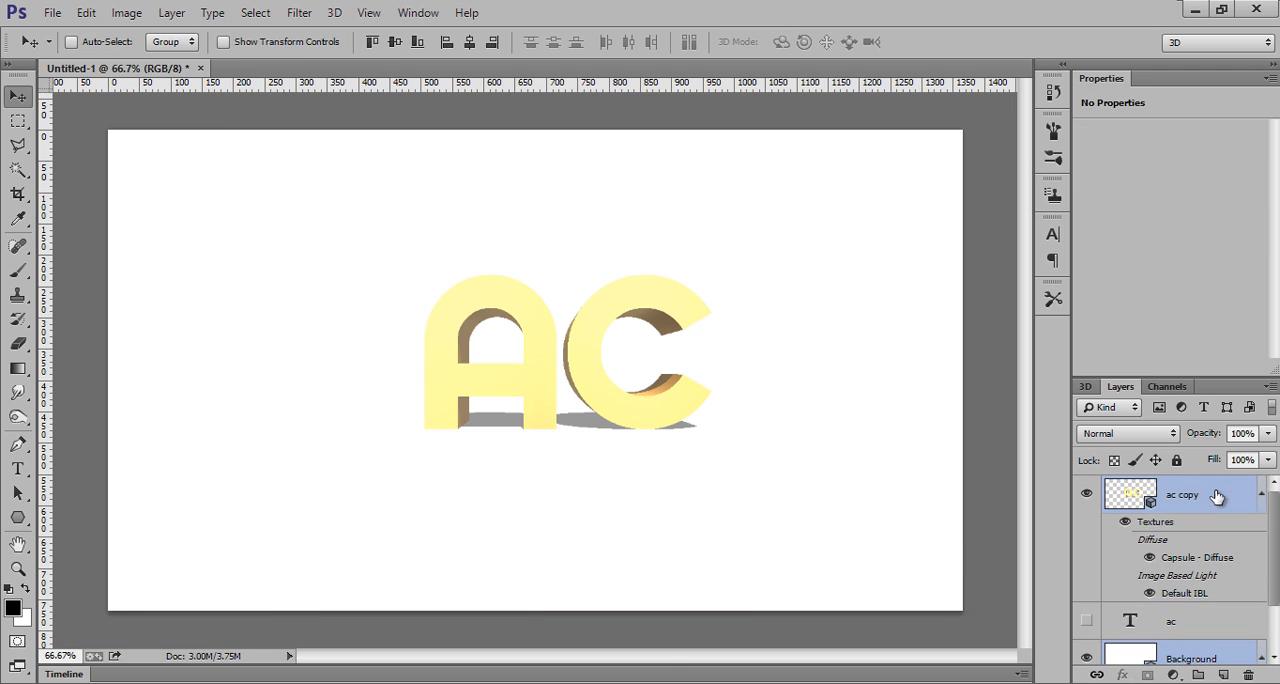
{"action": "key", "text": "ctrl+e"}
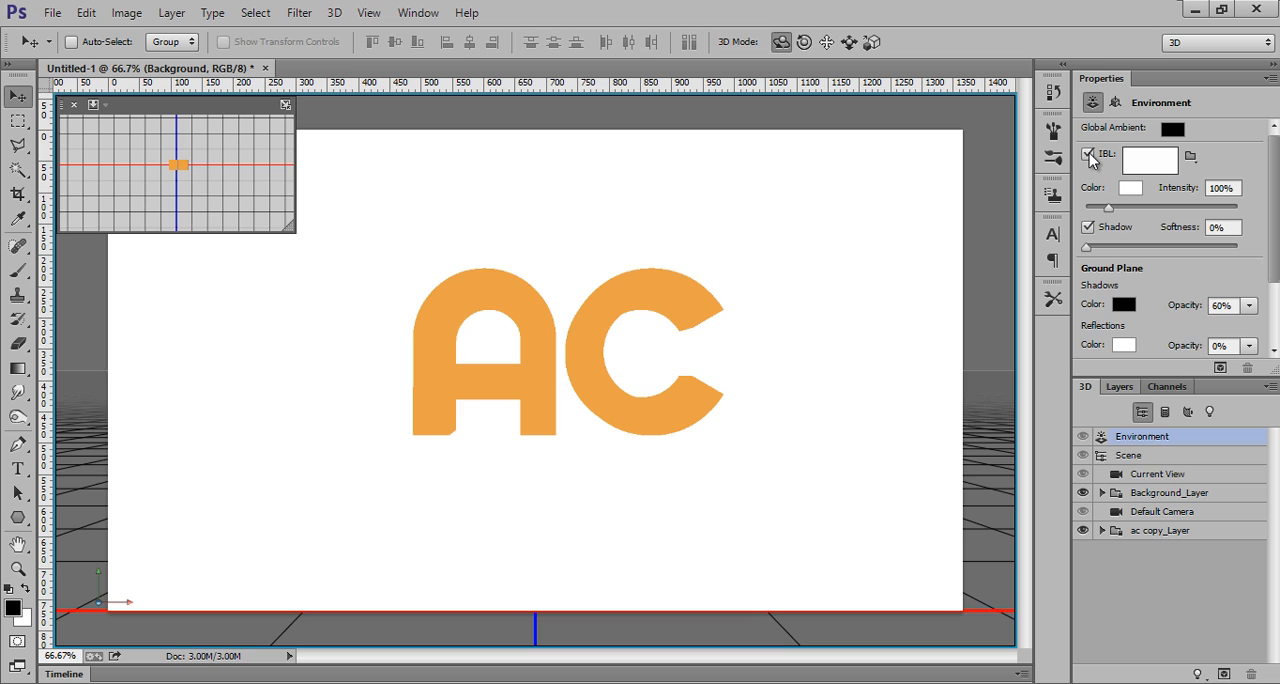
Step: Turn off the image-based environment lighting for the 3D scene
{"action": "left_click", "coordinate": [1088, 156]}
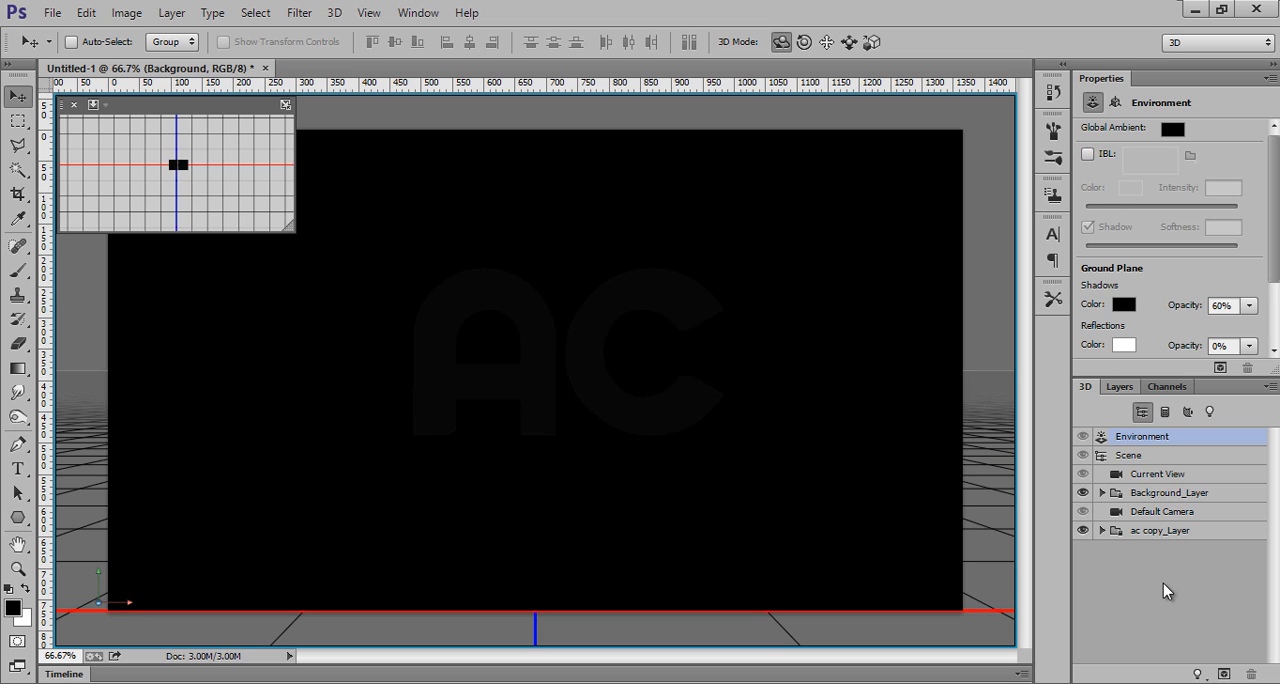
{"action": "mouse_move", "coordinate": [1192, 662]}
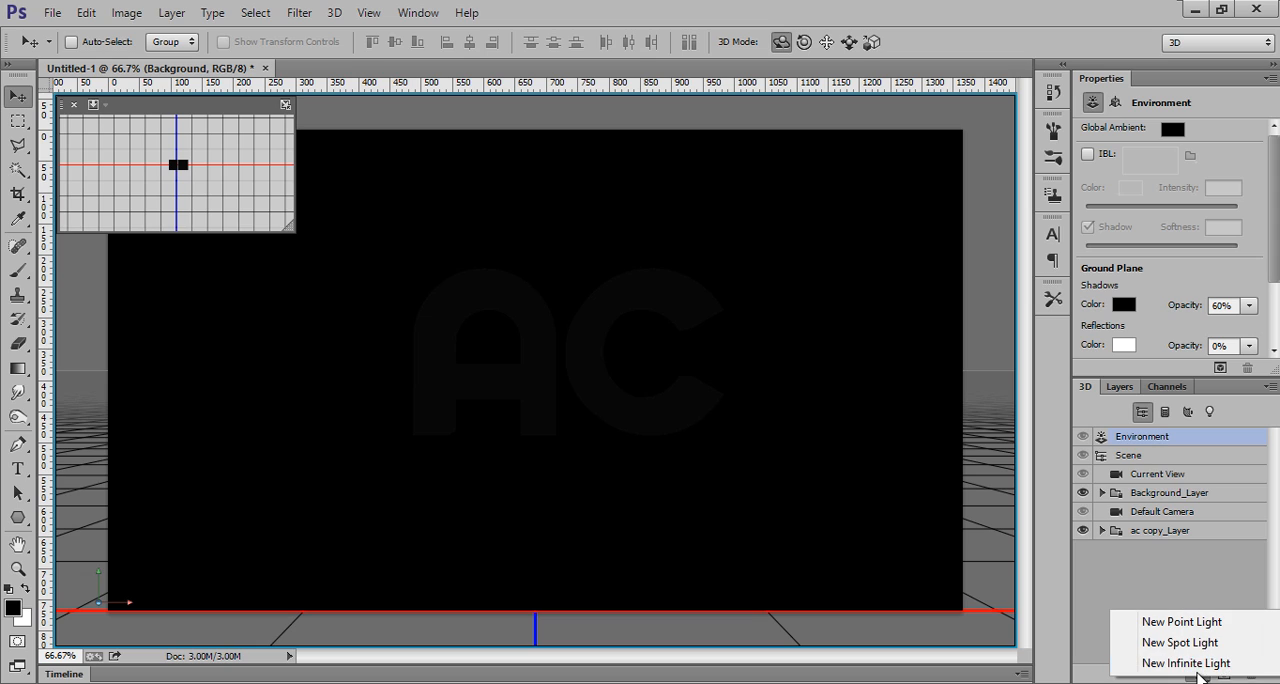
{"action": "mouse_move", "coordinate": [1186, 664]}
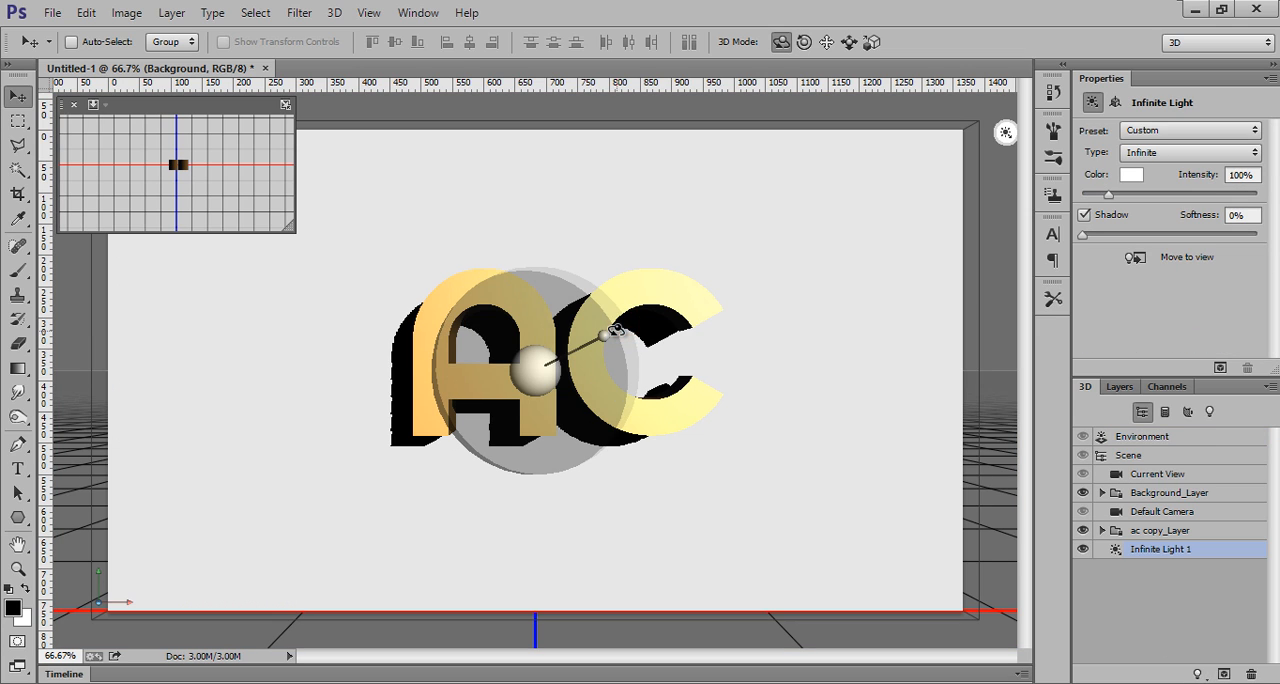
Step: Aim Infinite Light 2 down-left, lower its intensity and soften its shadow to about 53%
{"action": "left_click_drag", "start_coordinate": [600, 336], "coordinate": [640, 318]}
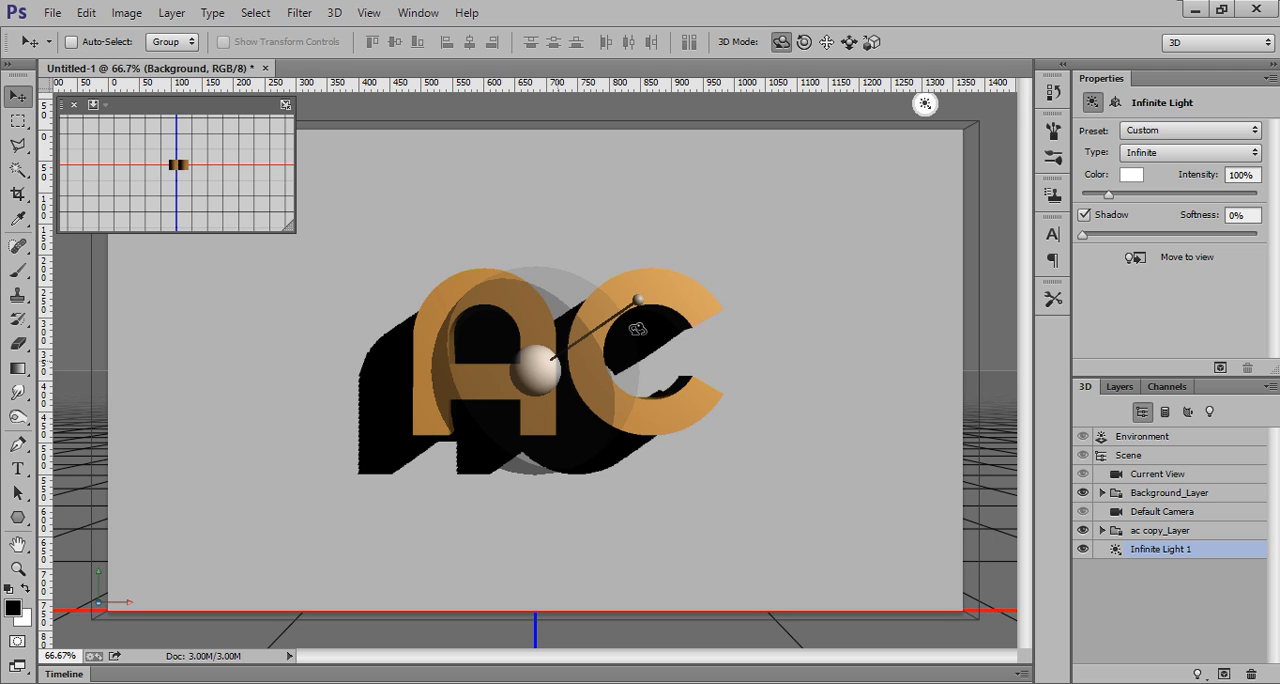
{"action": "mouse_move", "coordinate": [922, 108]}
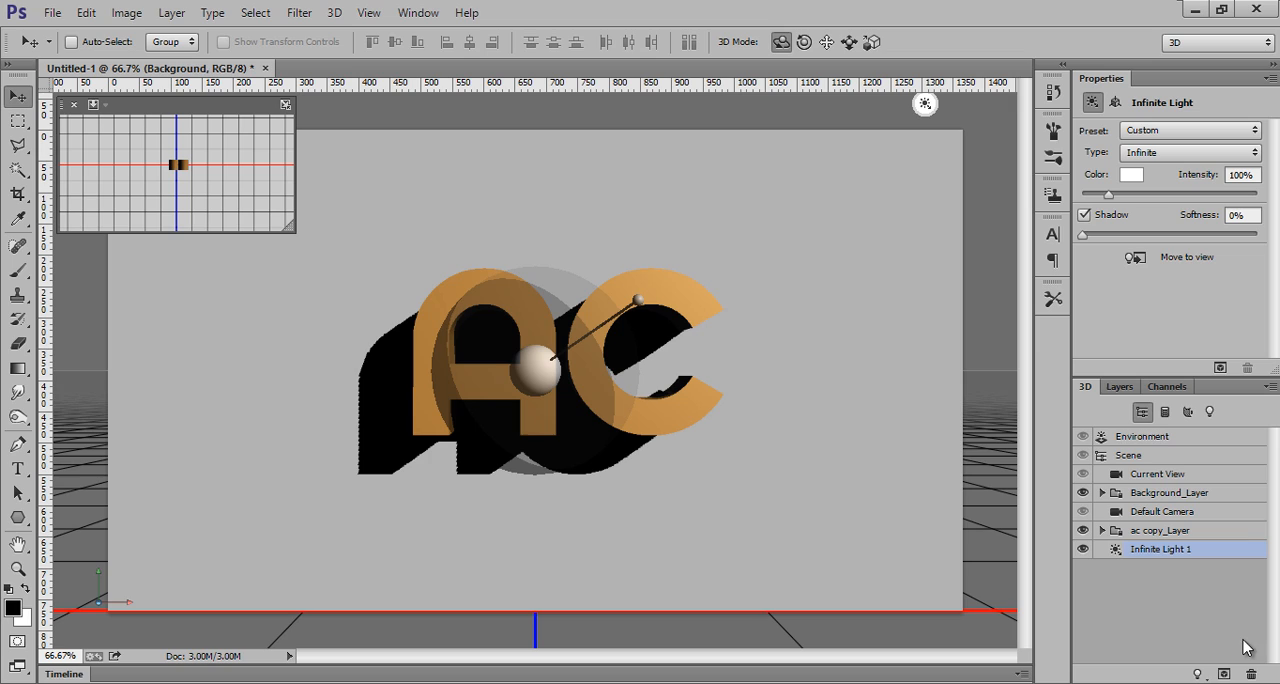
{"action": "mouse_move", "coordinate": [1138, 288]}
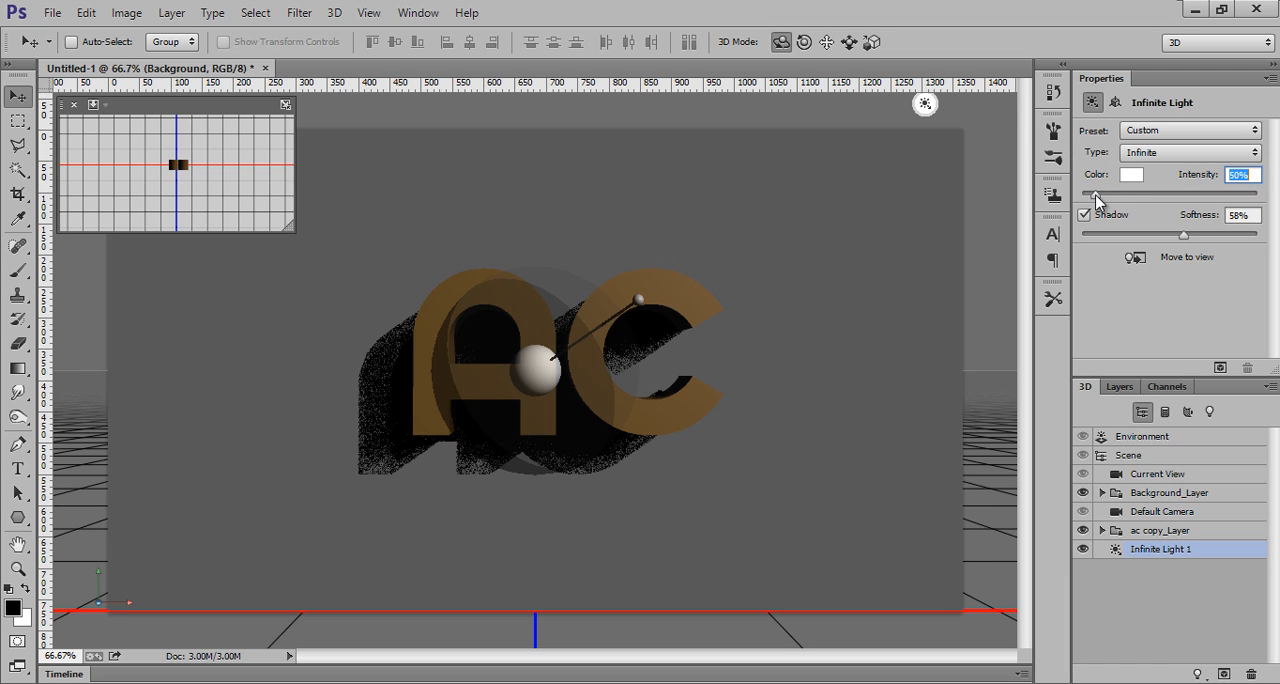
{"action": "left_click_drag", "start_coordinate": [1096, 194], "coordinate": [1104, 194]}
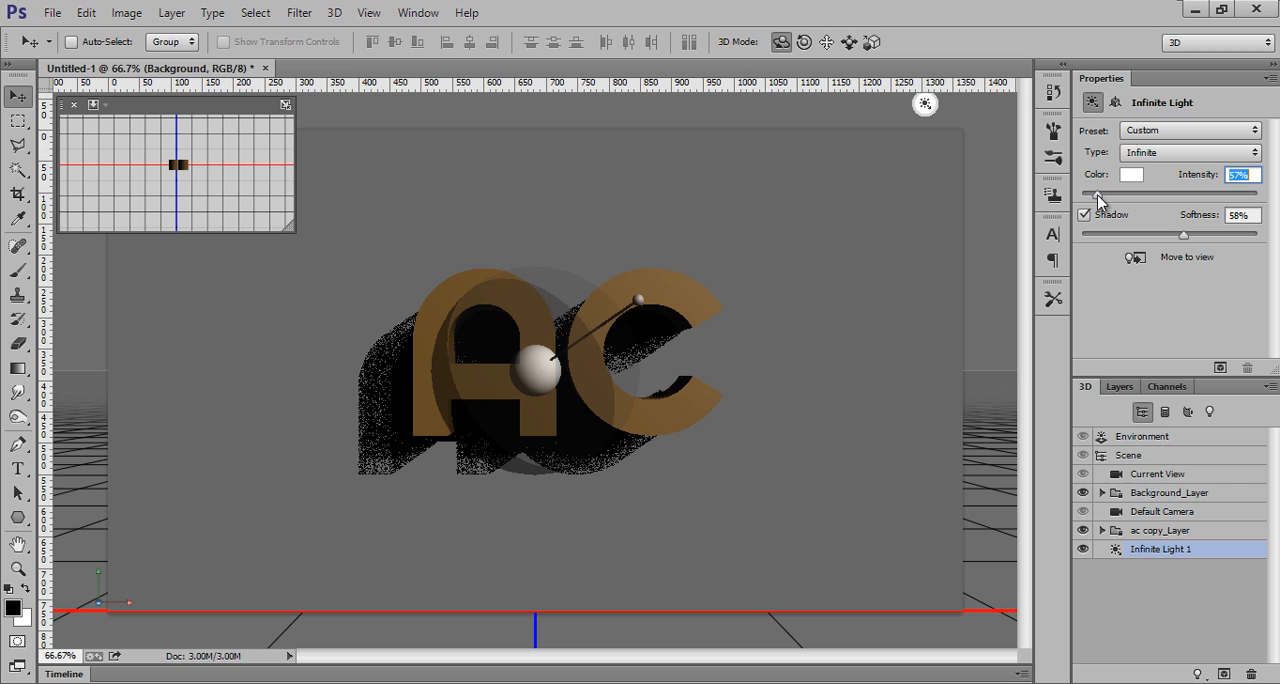
{"action": "left_click_drag", "start_coordinate": [1098, 192], "coordinate": [1104, 198]}
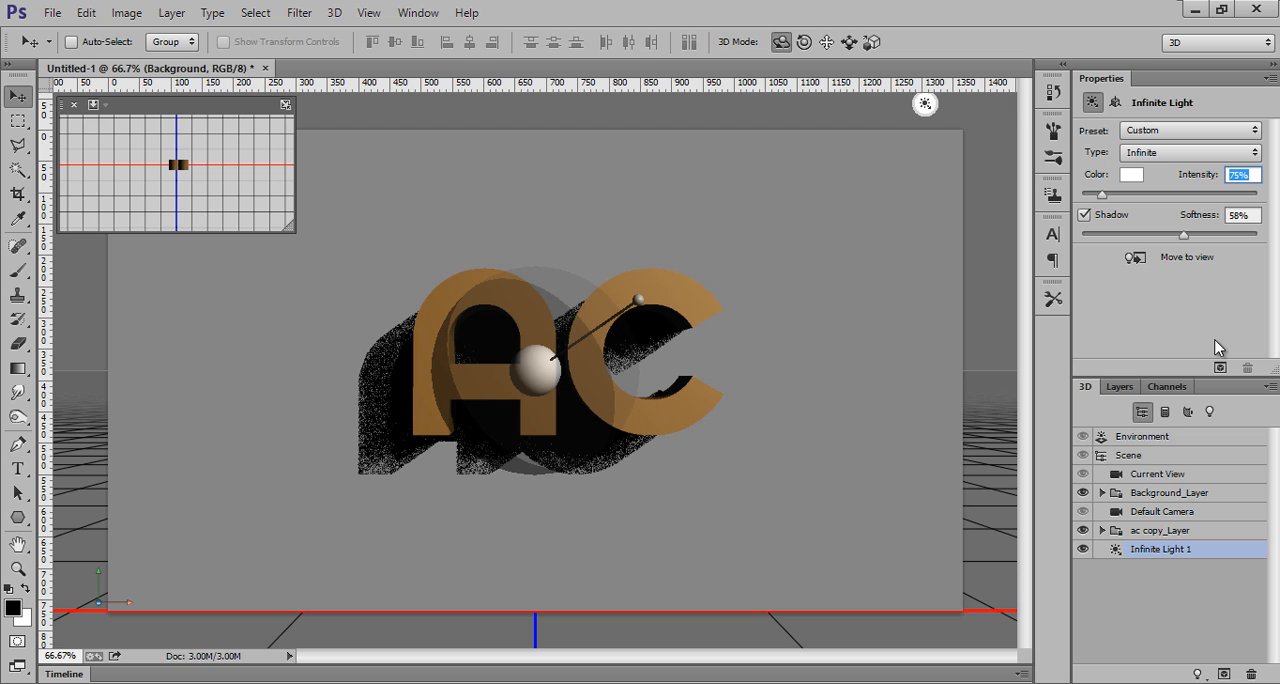
{"action": "mouse_move", "coordinate": [1212, 410]}
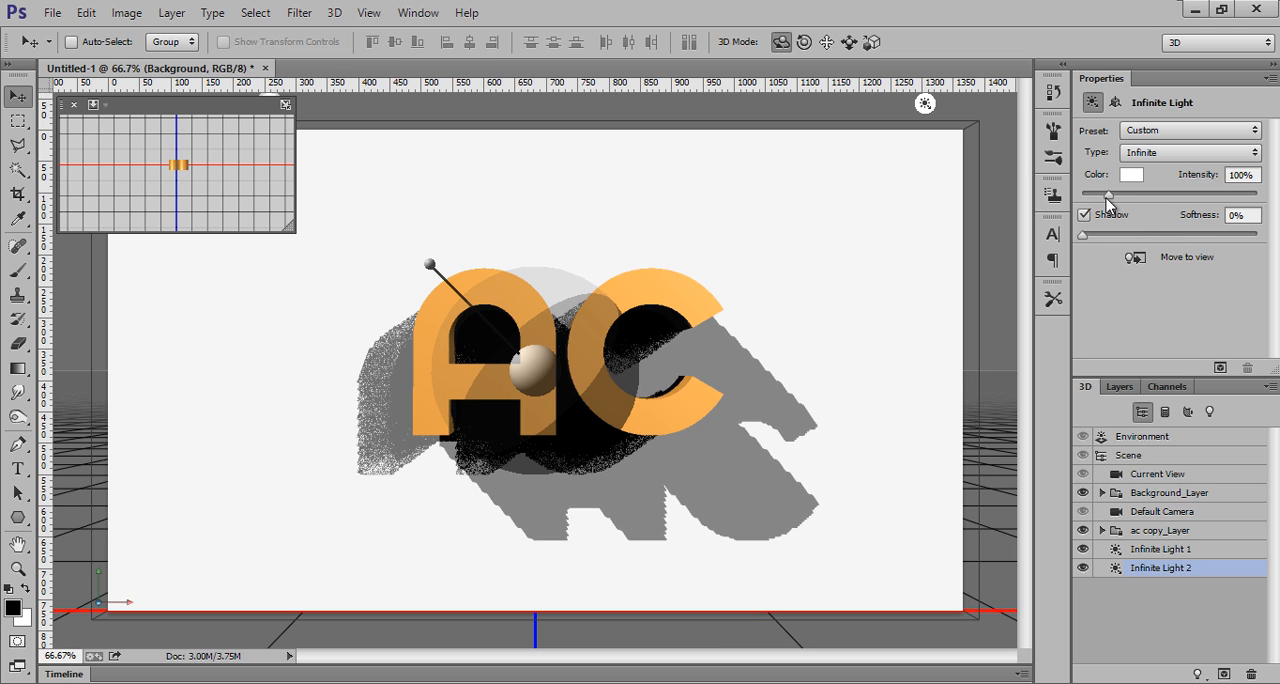
{"action": "left_click_drag", "start_coordinate": [1110, 194], "coordinate": [1092, 200]}
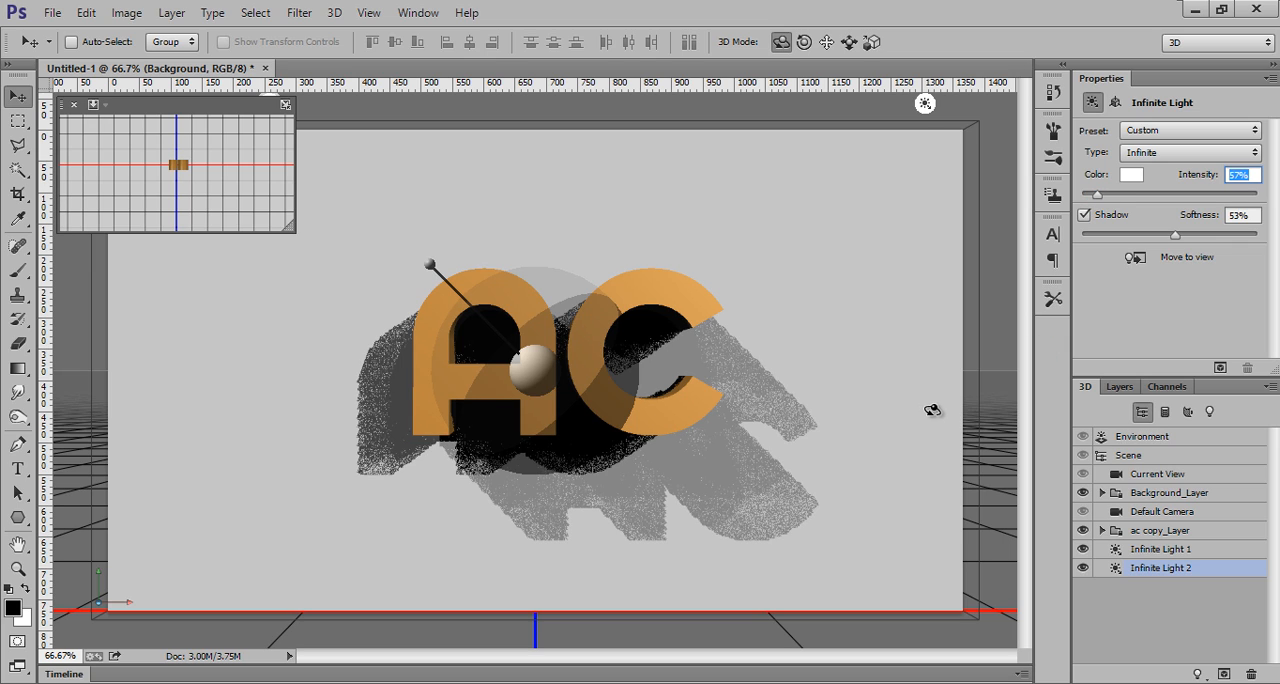
{"action": "mouse_move", "coordinate": [984, 636]}
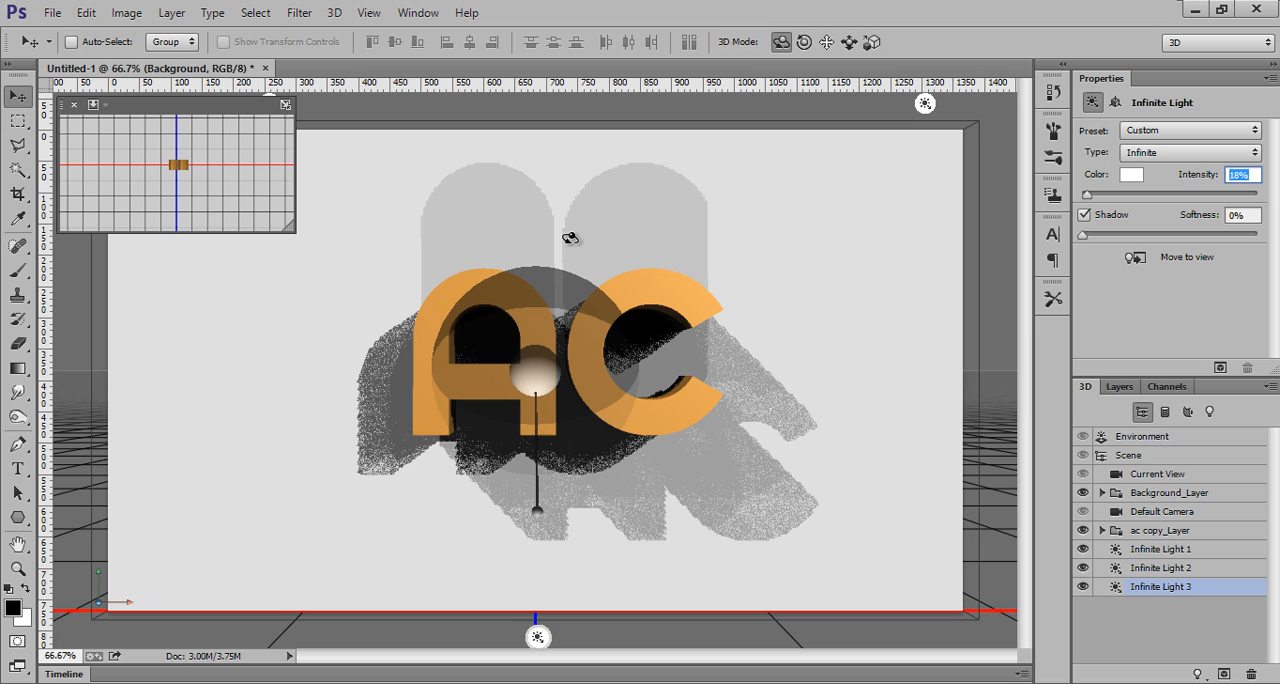
{"action": "mouse_move", "coordinate": [766, 182]}
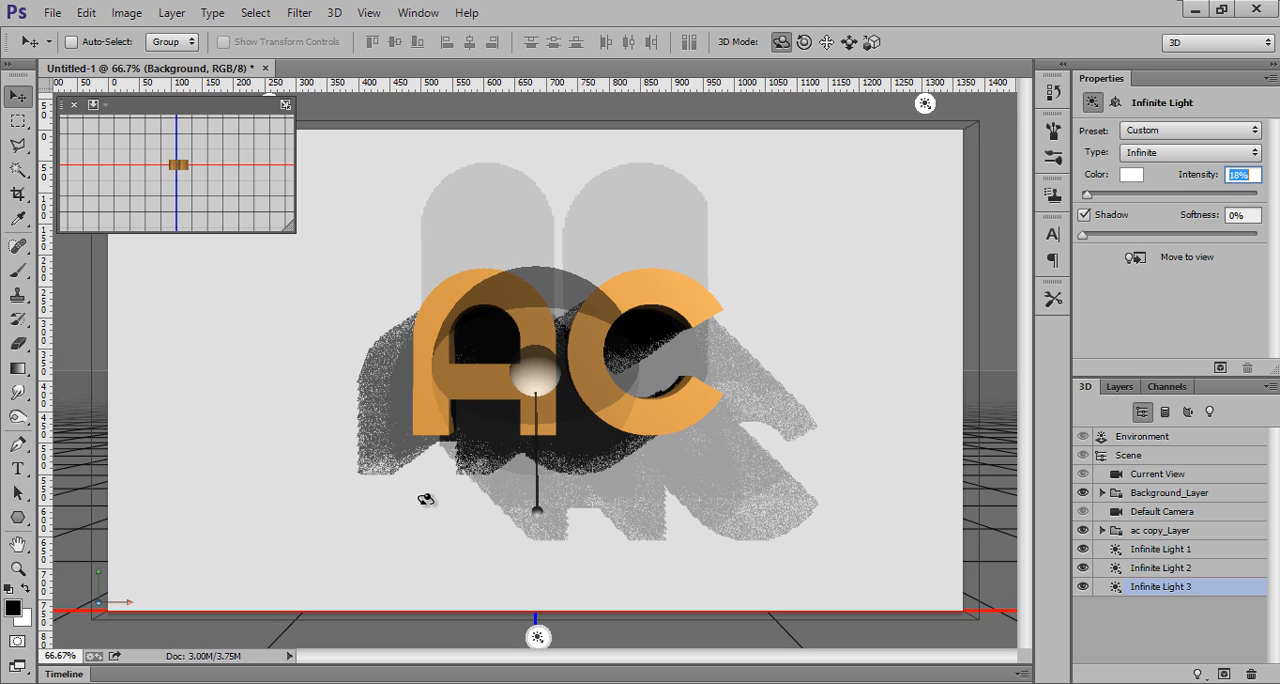
{"action": "mouse_move", "coordinate": [410, 288]}
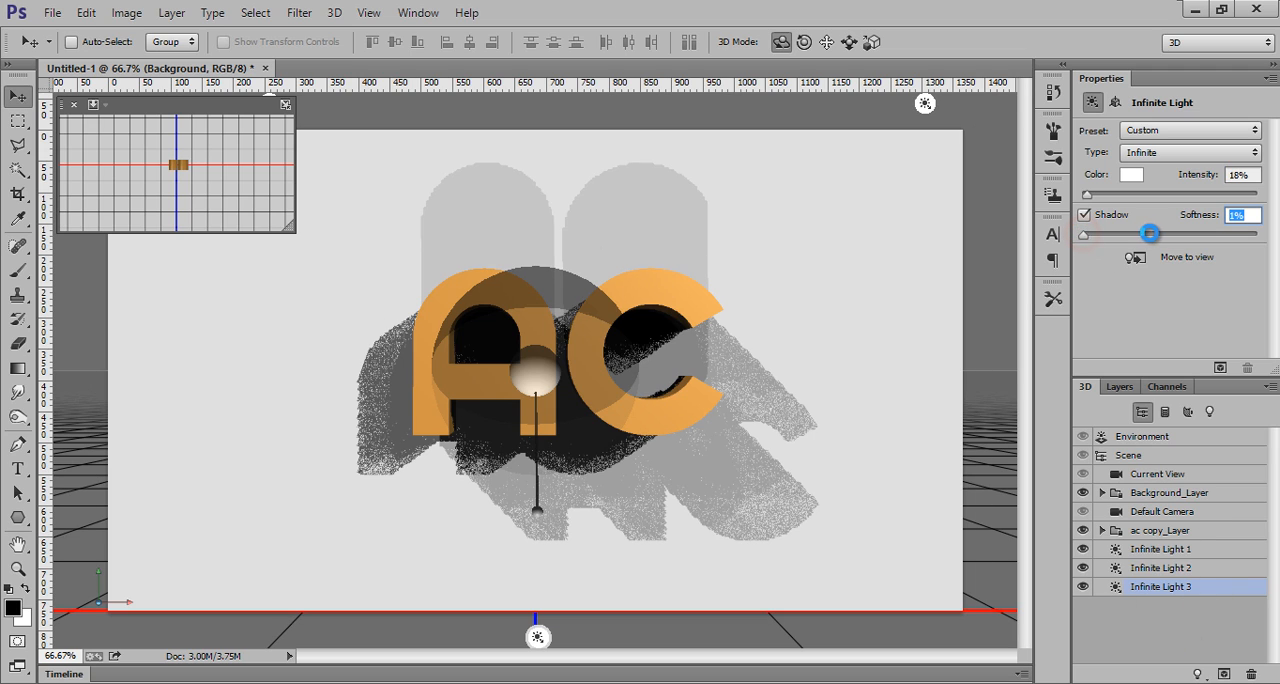
Step: Soften Infinite Light 3's shadow edges and confirm the setting
{"action": "left_click_drag", "start_coordinate": [1152, 234], "coordinate": [1192, 234]}
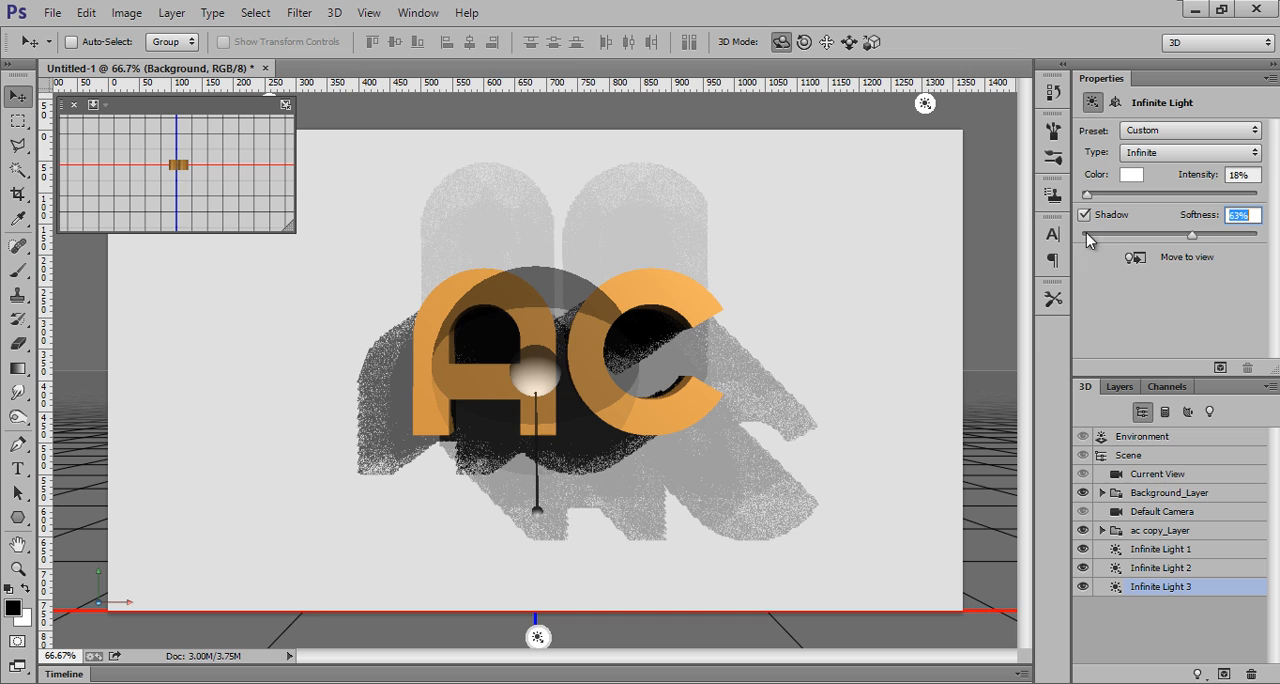
{"action": "left_click", "coordinate": [334, 12]}
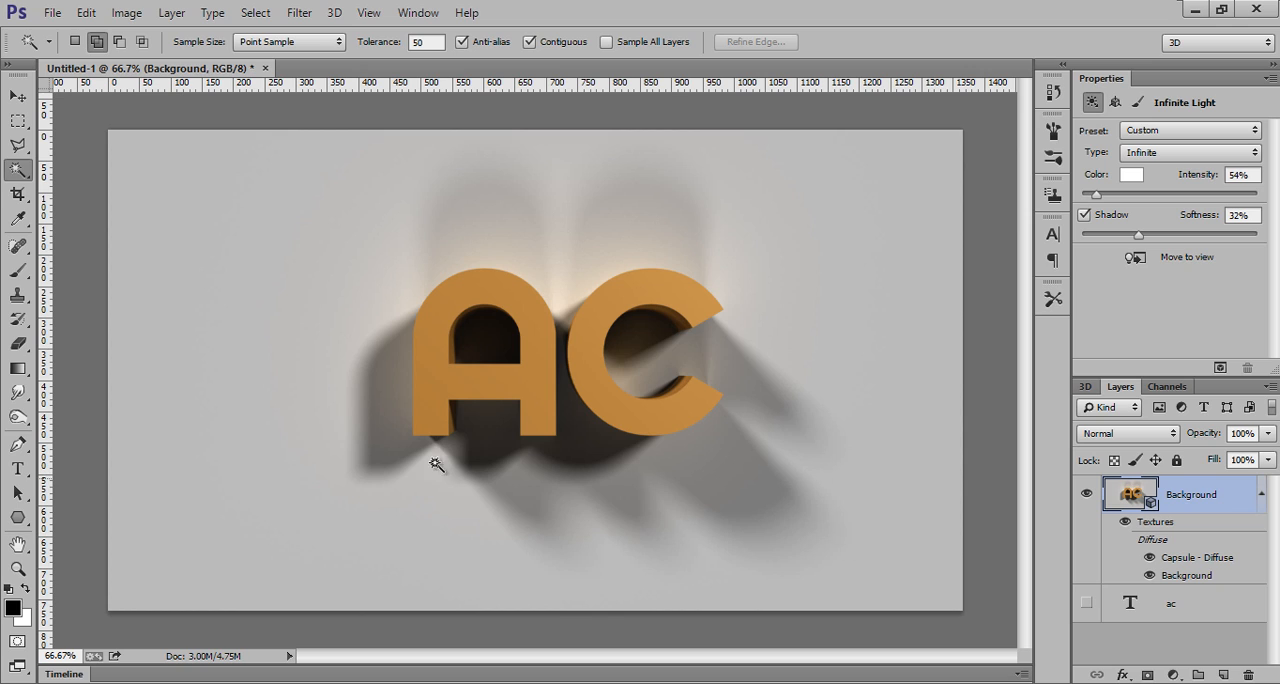
{"action": "mouse_move", "coordinate": [382, 352]}
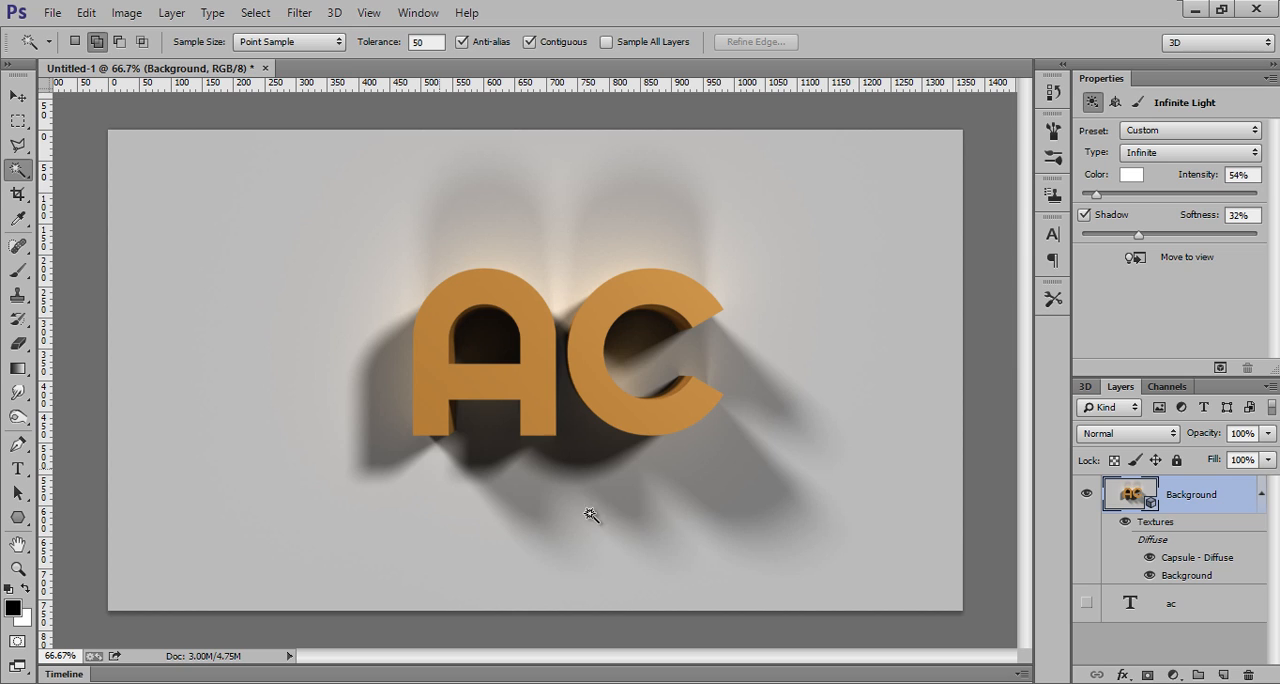
{"action": "mouse_move", "coordinate": [460, 182]}
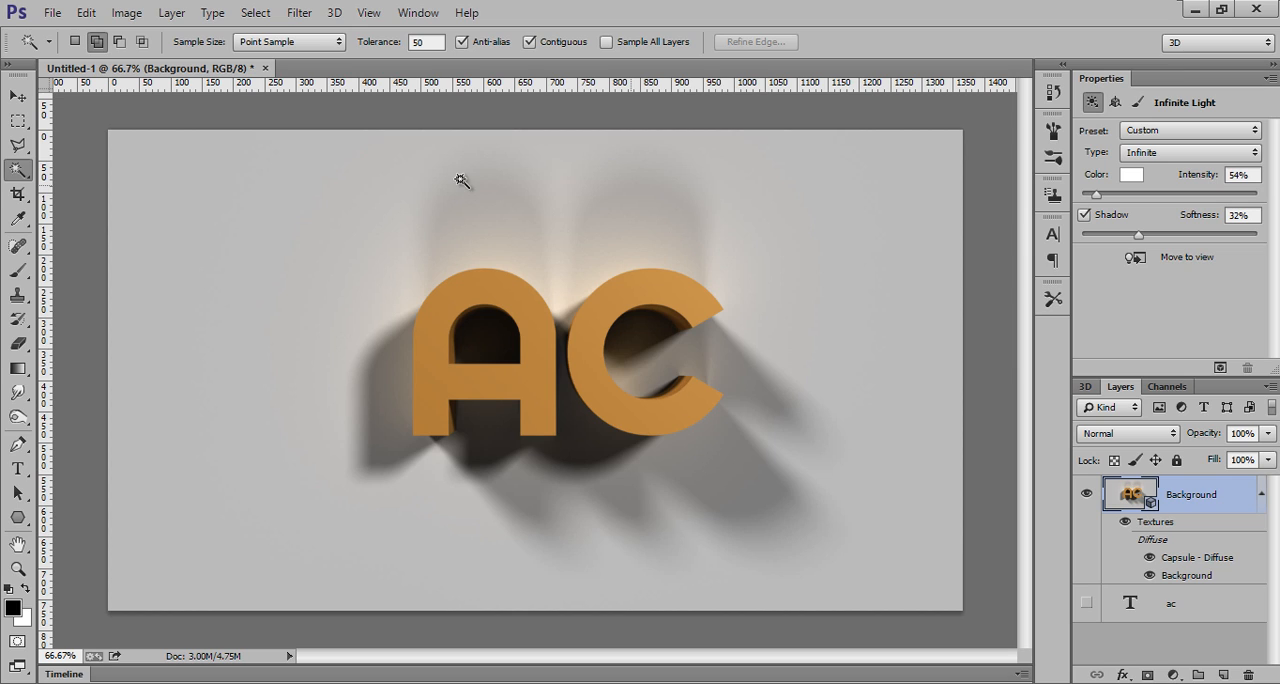
{"action": "mouse_move", "coordinate": [626, 206]}
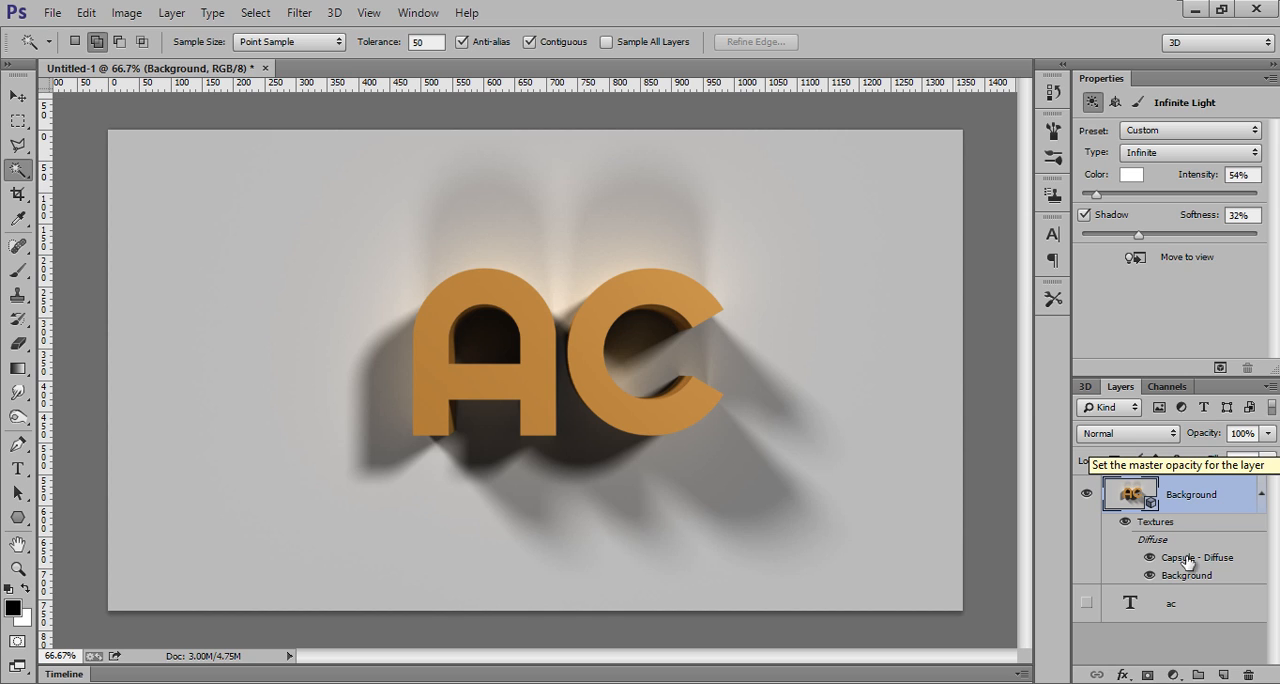
Step: Rasterize the 3D layer and select the AC letter shapes
{"action": "right_click", "coordinate": [1210, 500]}
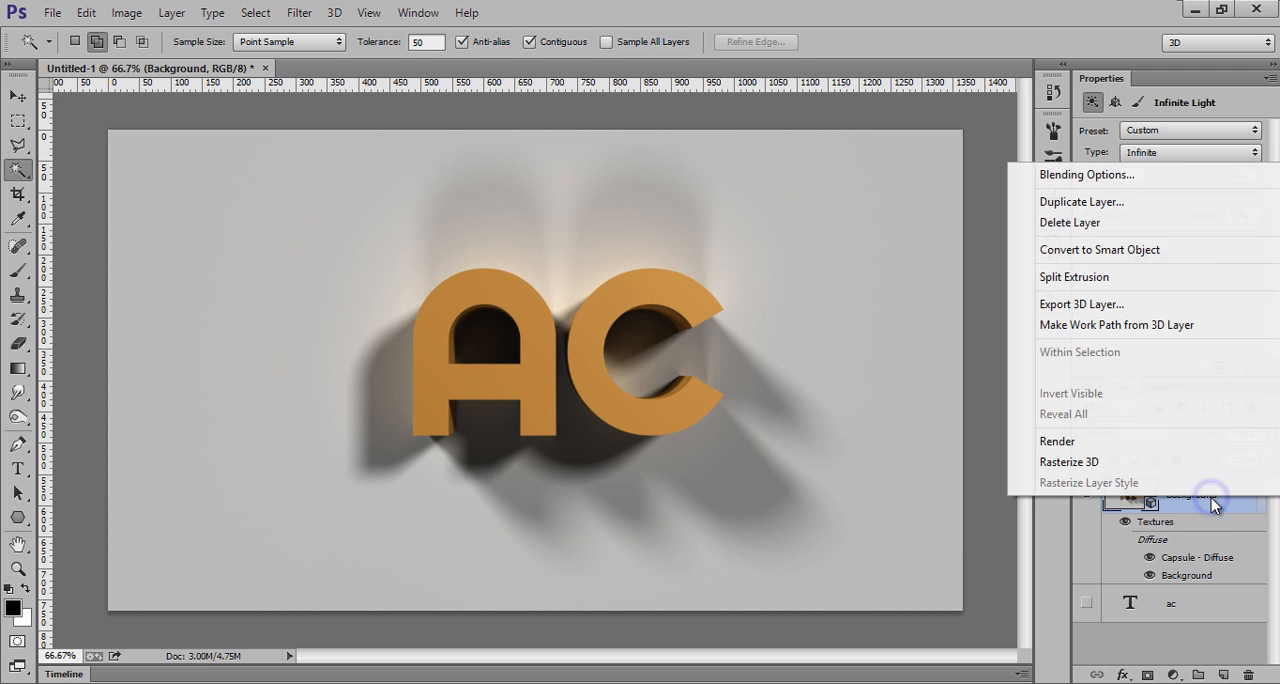
{"action": "mouse_move", "coordinate": [1120, 482]}
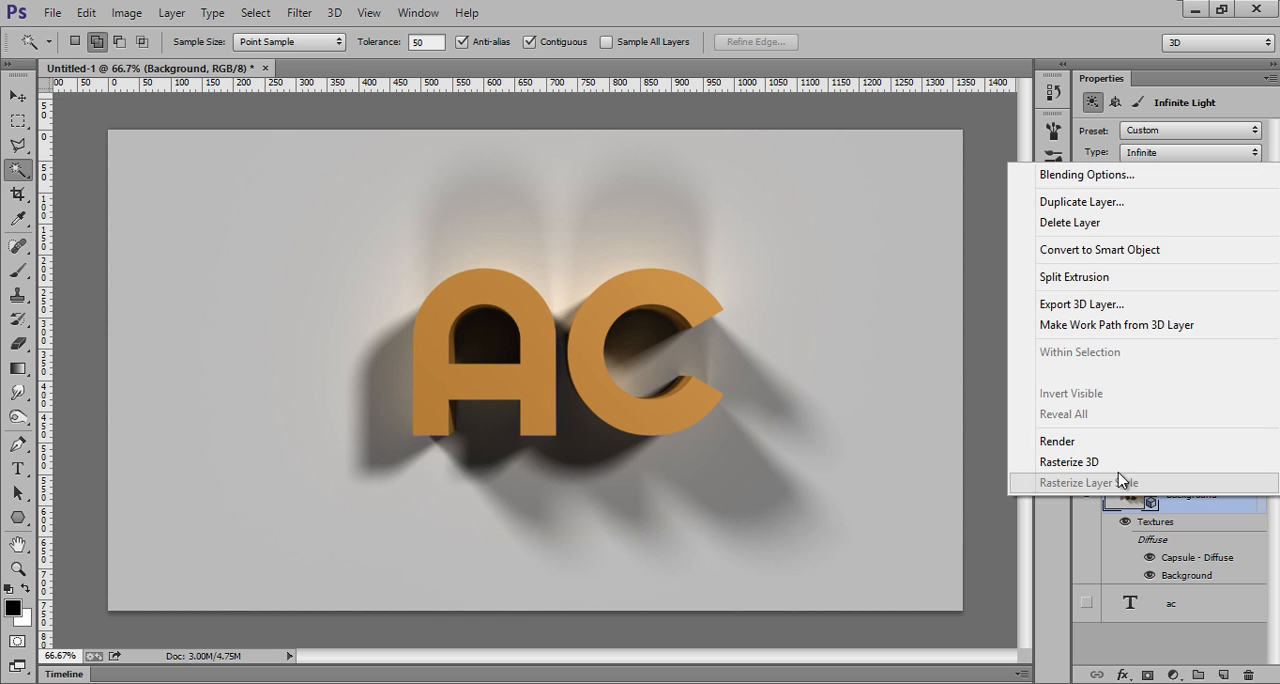
{"action": "left_click", "coordinate": [1068, 462]}
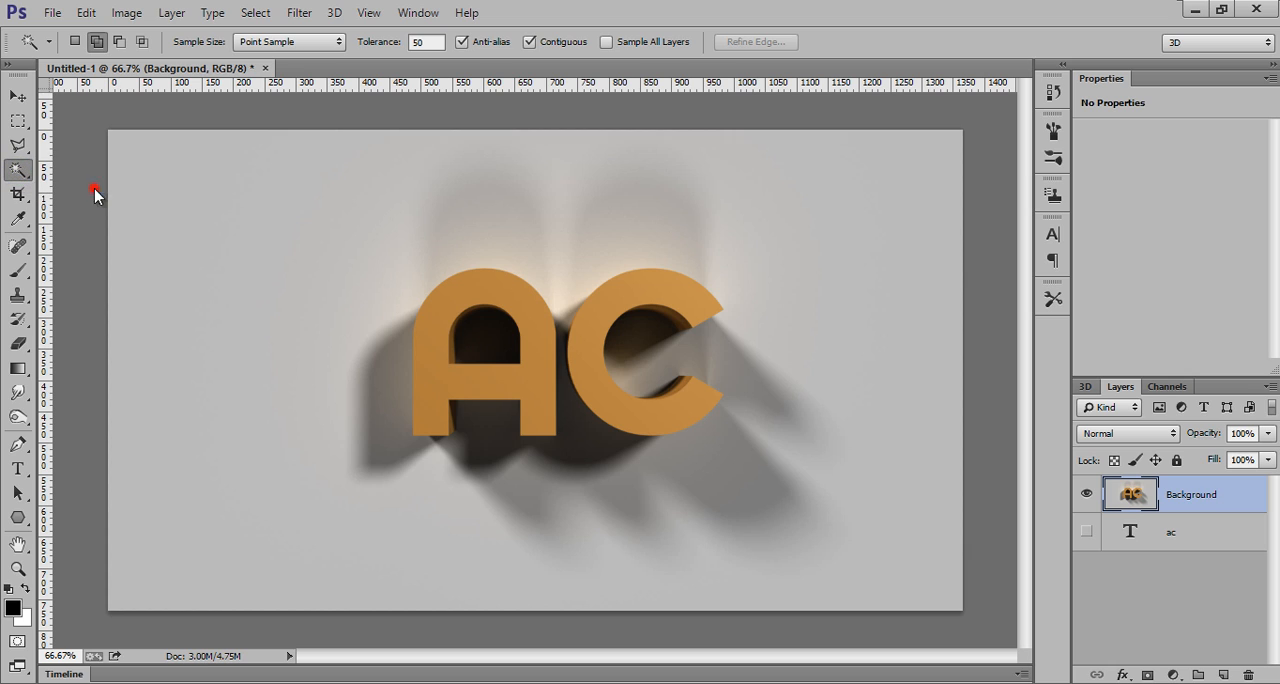
{"action": "left_click", "coordinate": [480, 360]}
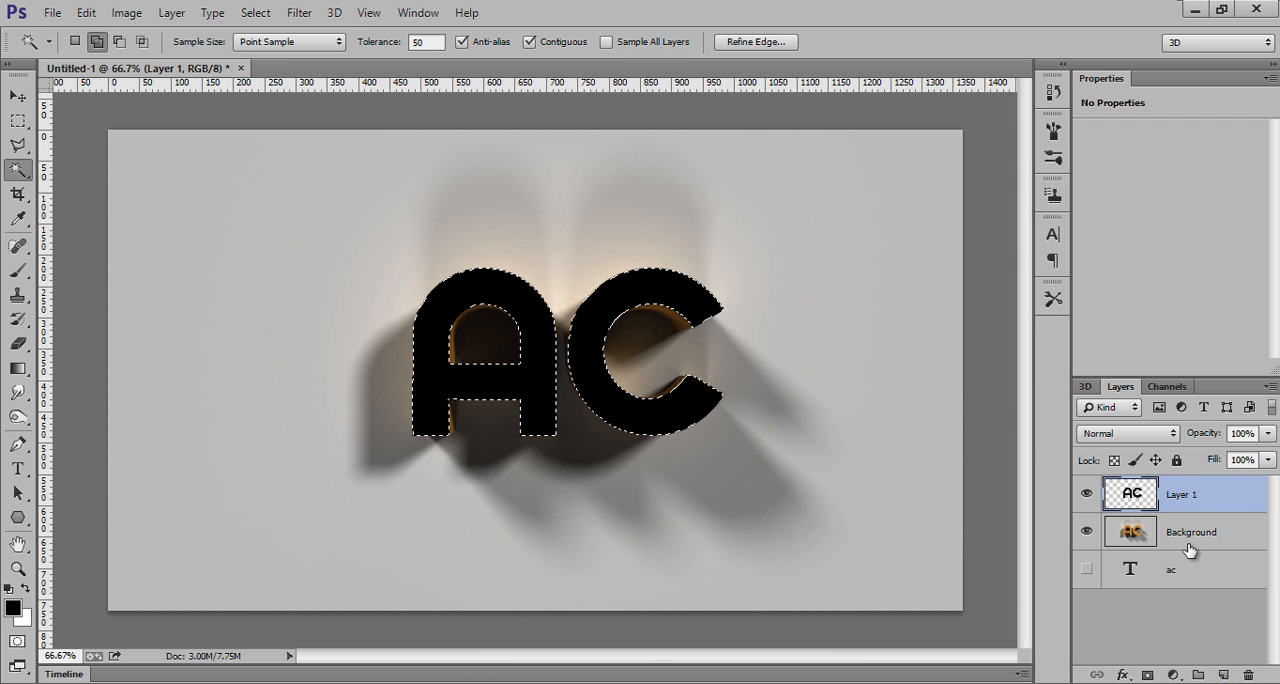
Step: Deselect the letters and bring up the new letter layer's style settings
{"action": "key", "text": "Ctrl+D"}
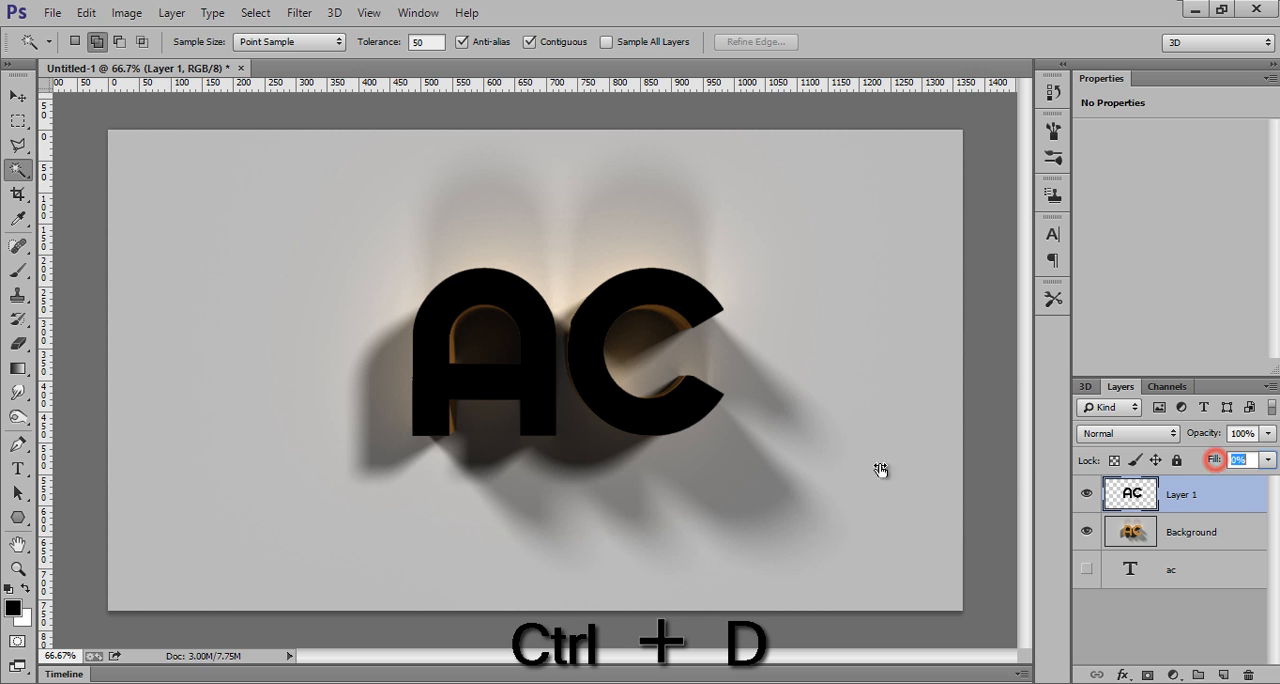
{"action": "right_click", "coordinate": [1200, 496]}
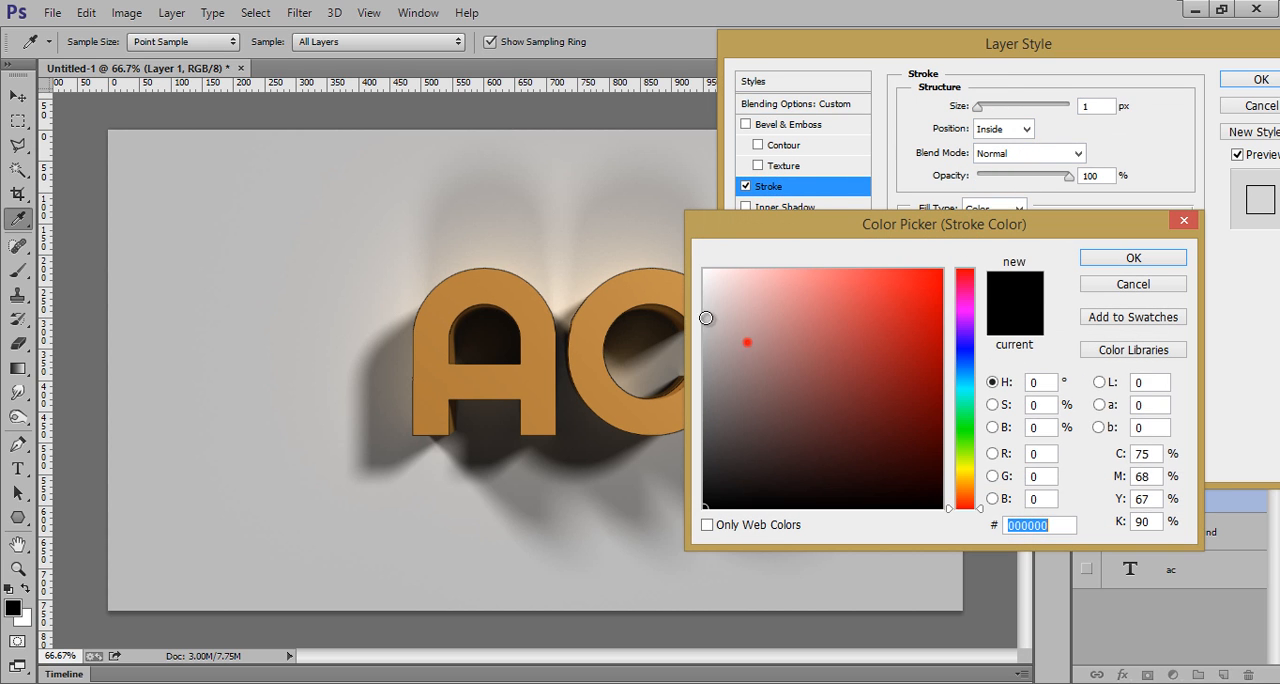
Step: Apply a faint light-coloured 2 px inside stroke with lowered opacity to the AC letters
{"action": "left_click", "coordinate": [1132, 256]}
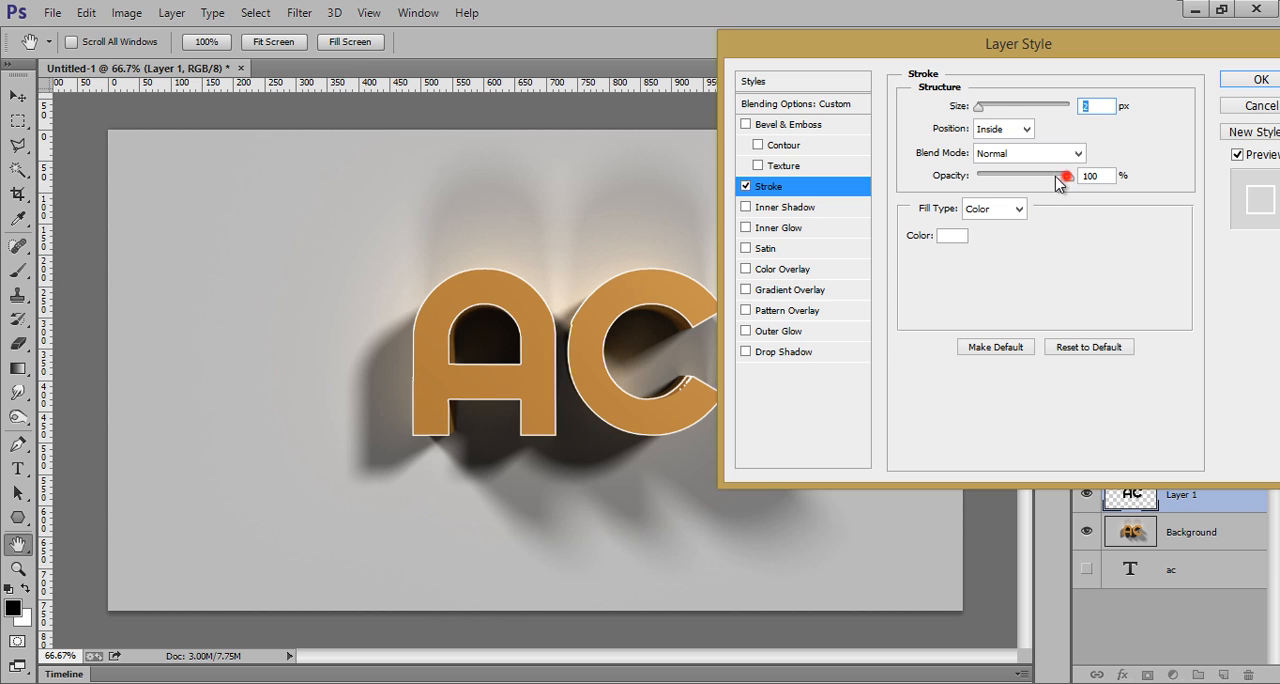
{"action": "left_click_drag", "start_coordinate": [1064, 176], "coordinate": [1032, 176]}
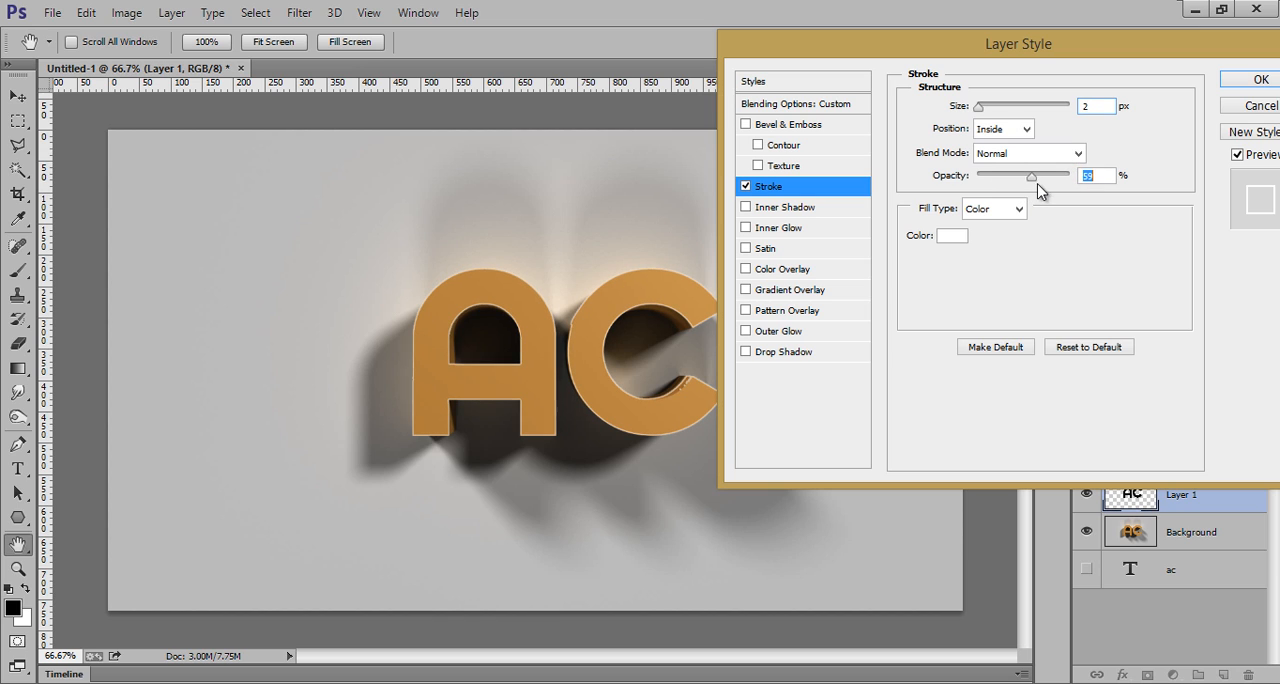
{"action": "left_click_drag", "start_coordinate": [1032, 176], "coordinate": [1016, 176]}
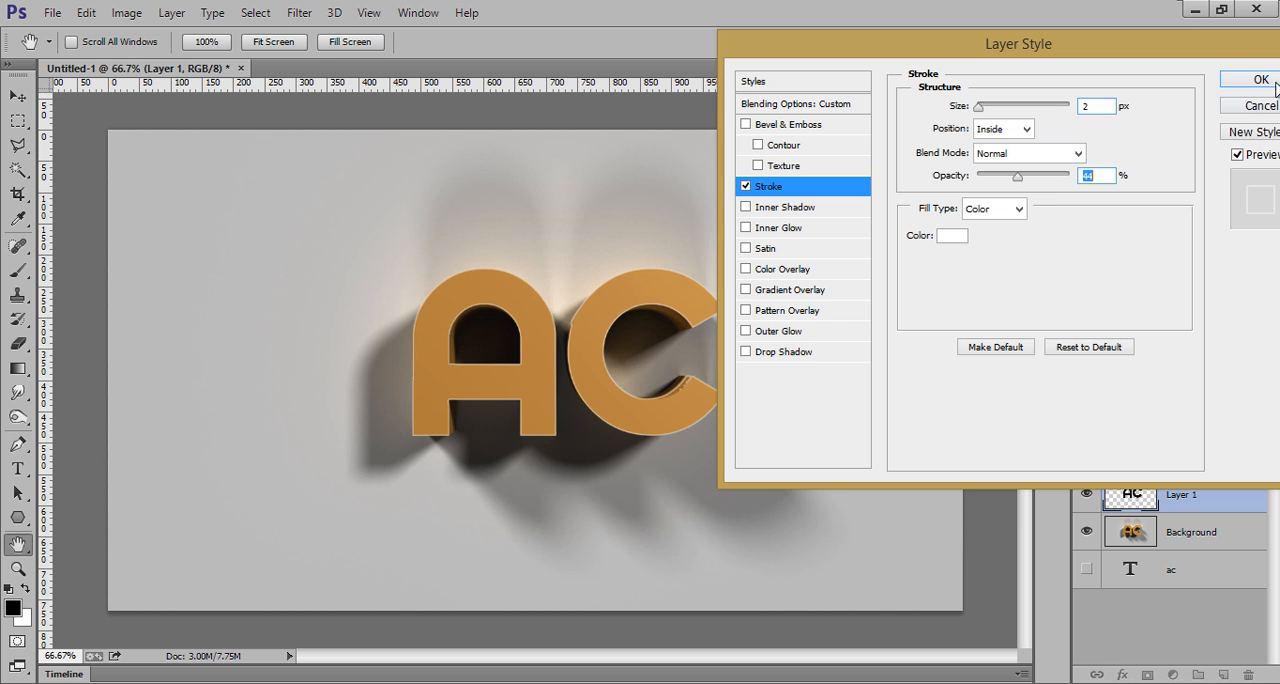
{"action": "left_click", "coordinate": [1240, 80]}
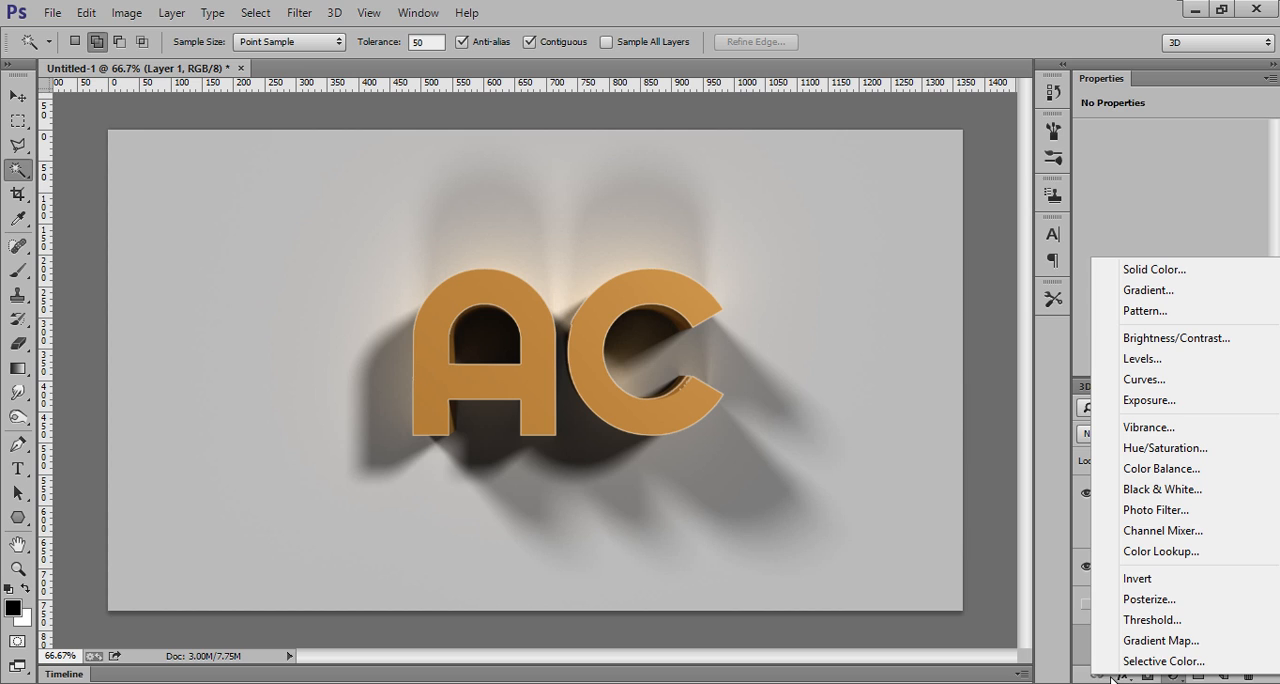
{"action": "mouse_move", "coordinate": [1136, 578]}
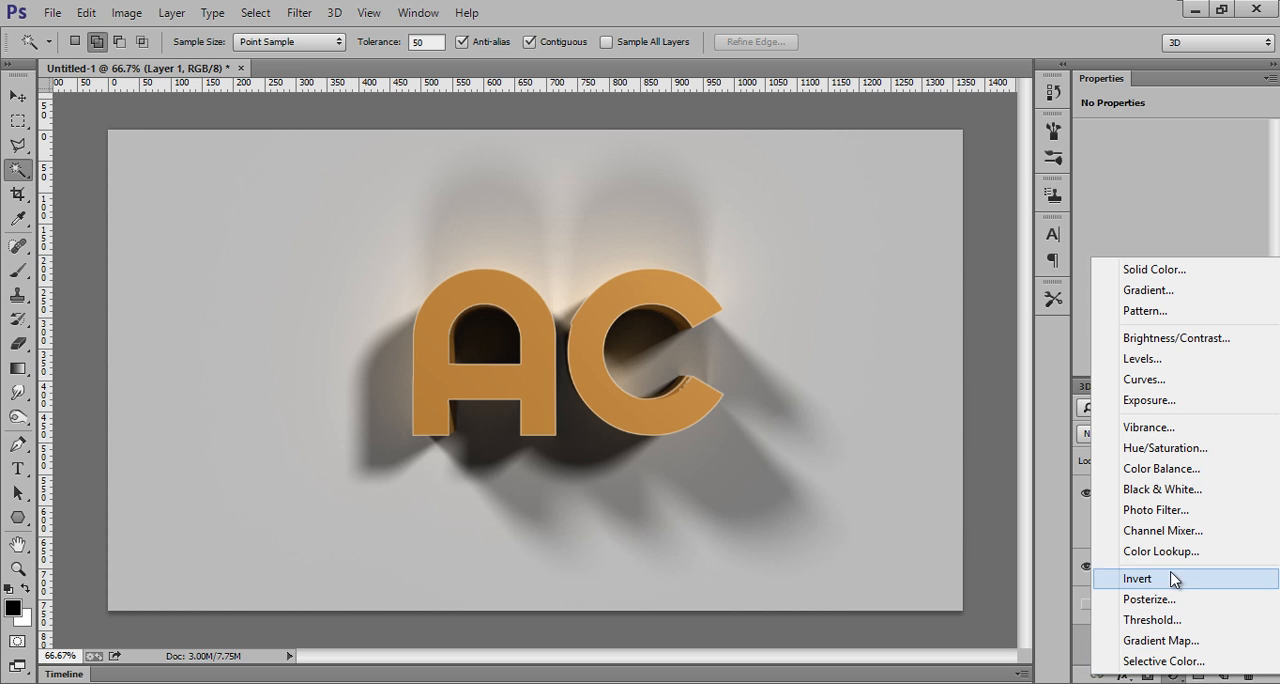
Step: Add a Color Balance adjustment and shift Cyan-Red toward red and Yellow-Blue toward yellow
{"action": "left_click", "coordinate": [1160, 468]}
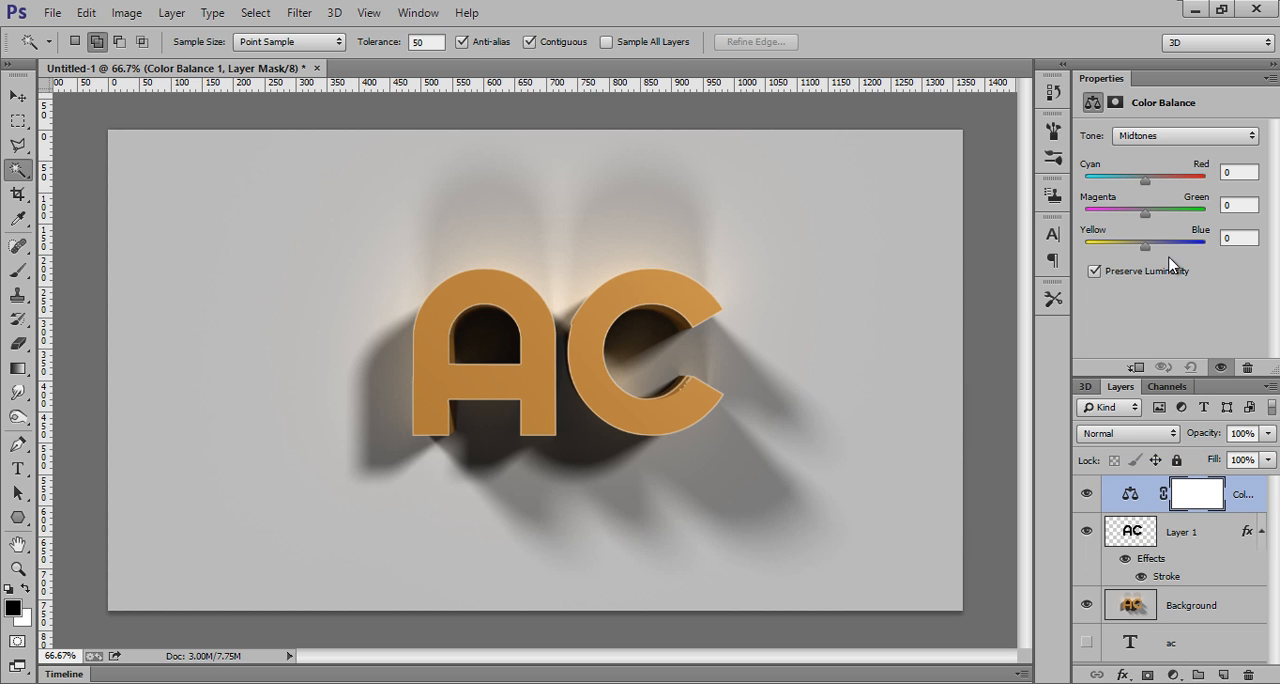
{"action": "left_click_drag", "start_coordinate": [1144, 178], "coordinate": [1192, 178]}
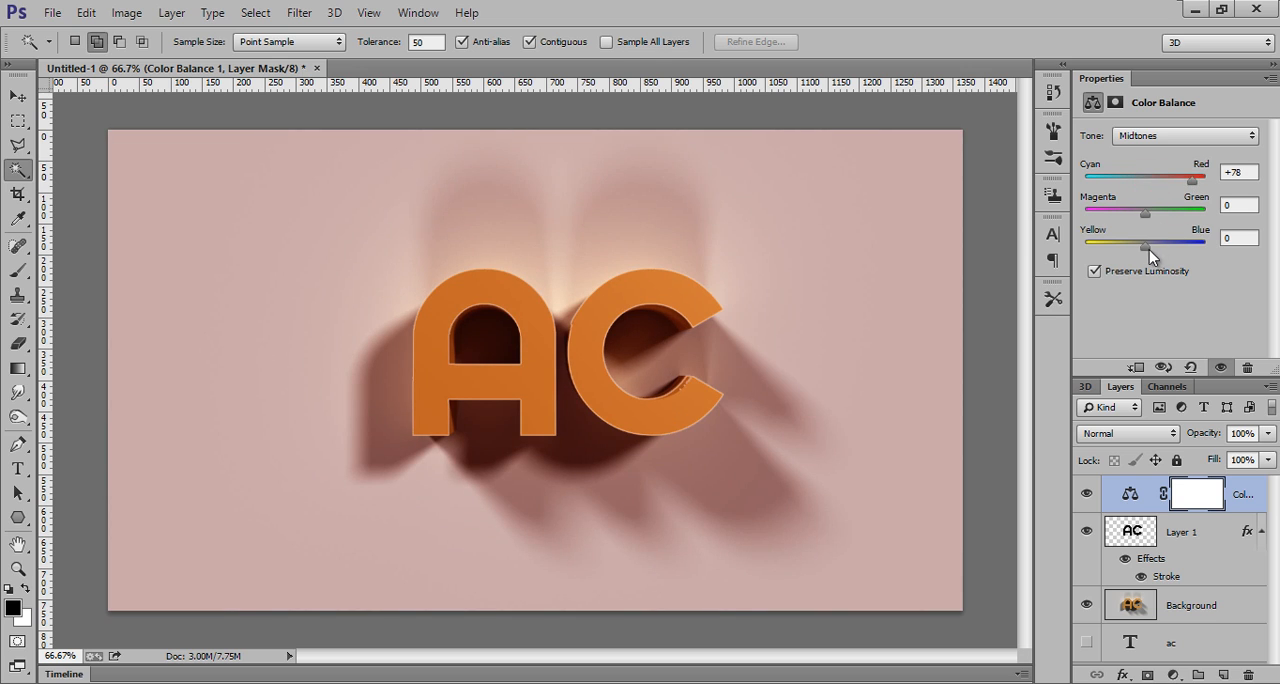
{"action": "left_click_drag", "start_coordinate": [1144, 244], "coordinate": [1084, 244]}
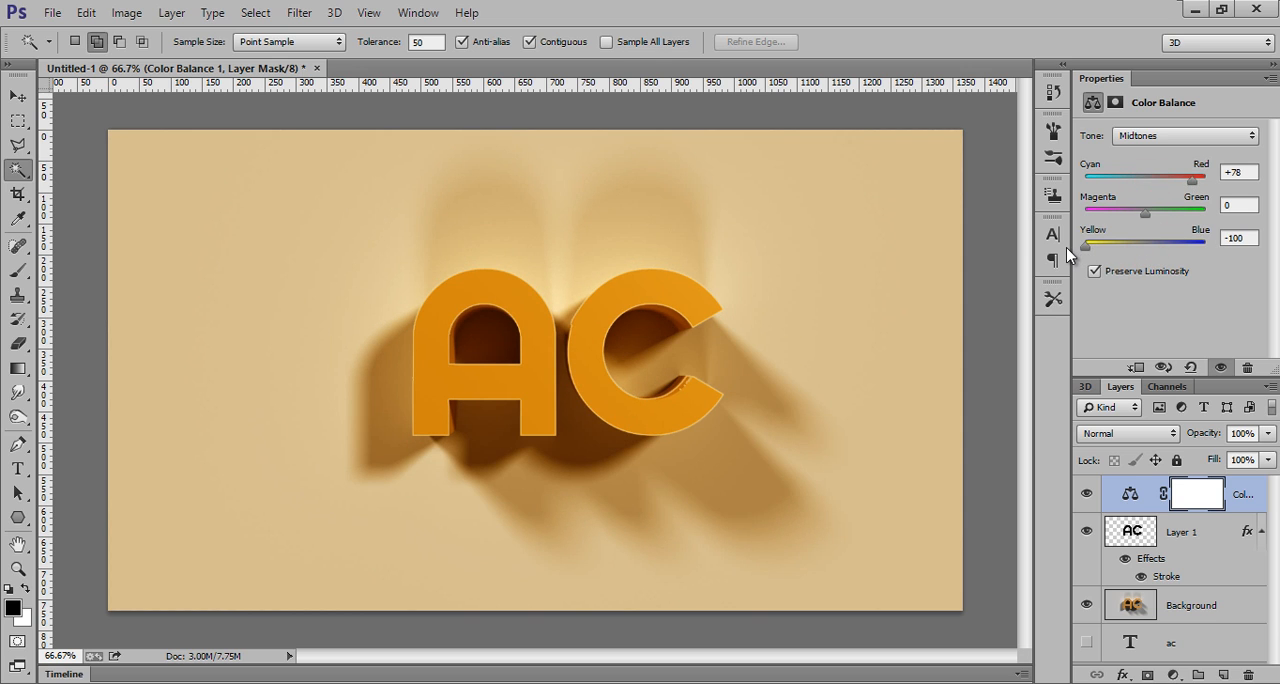
{"action": "left_click_drag", "start_coordinate": [1192, 178], "coordinate": [1208, 178]}
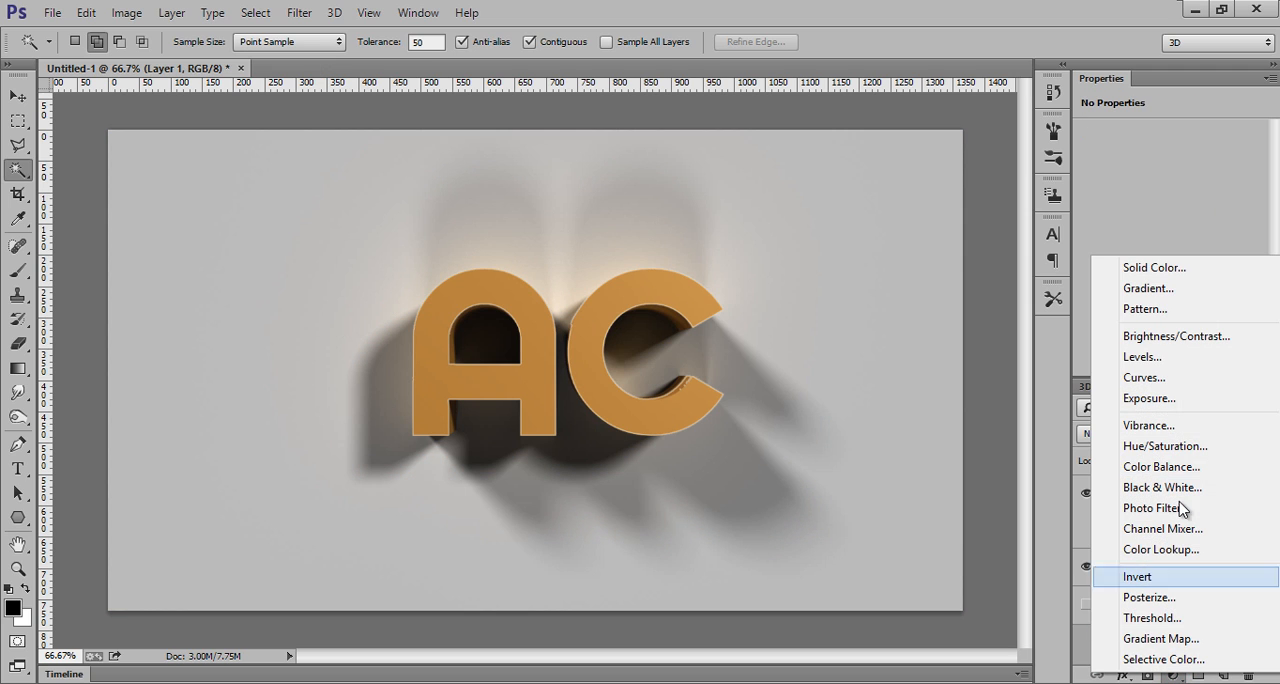
Step: Add a Levels adjustment with midtones at 1.29 and white input at 244
{"action": "left_click", "coordinate": [1142, 356]}
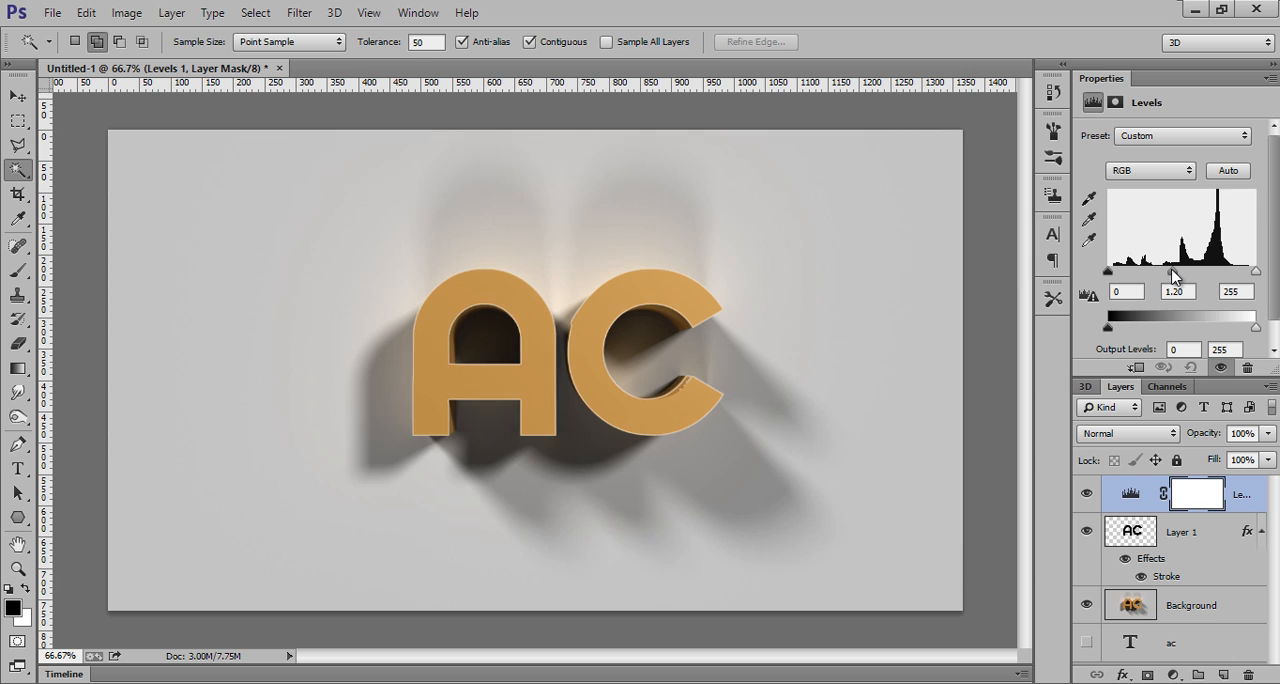
{"action": "left_click_drag", "start_coordinate": [1176, 272], "coordinate": [1170, 272]}
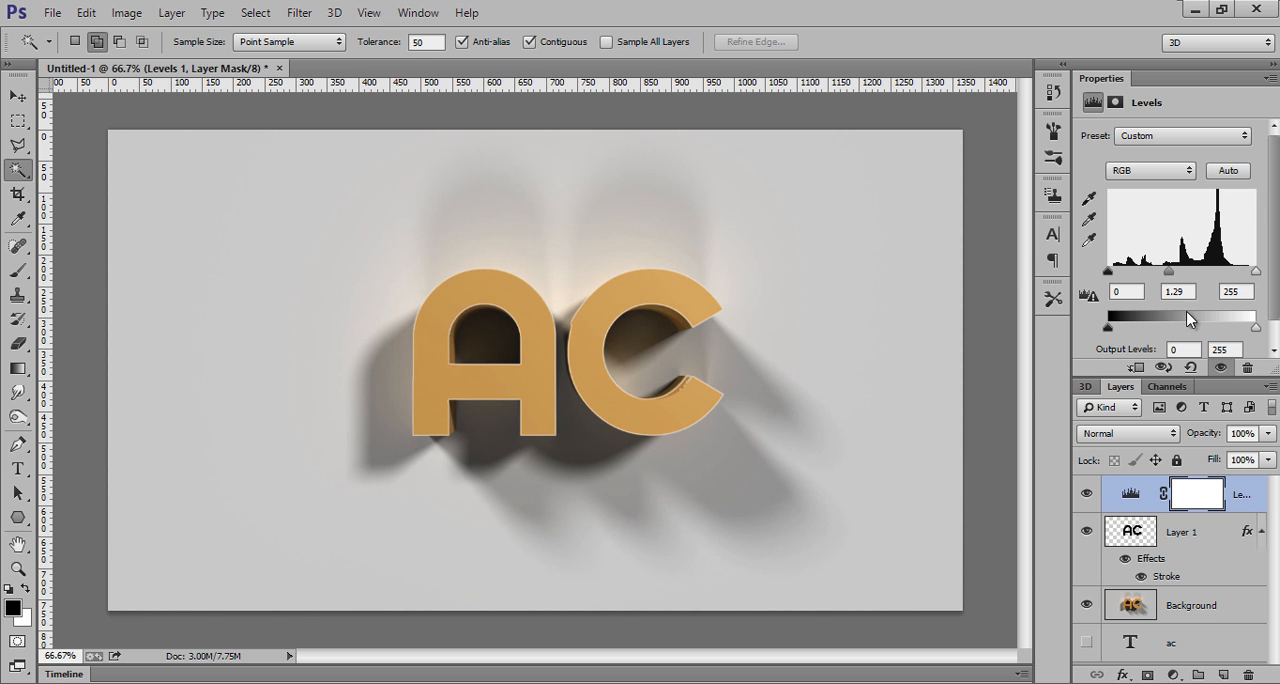
{"action": "left_click_drag", "start_coordinate": [1256, 272], "coordinate": [1248, 272]}
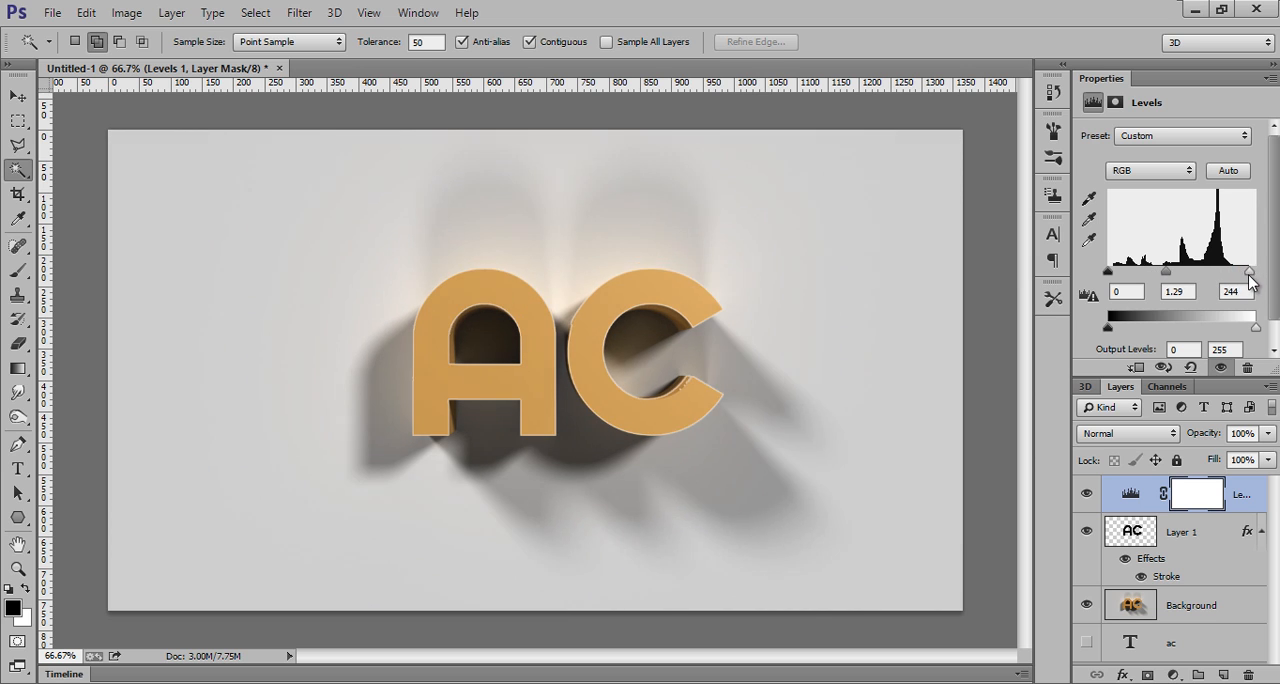